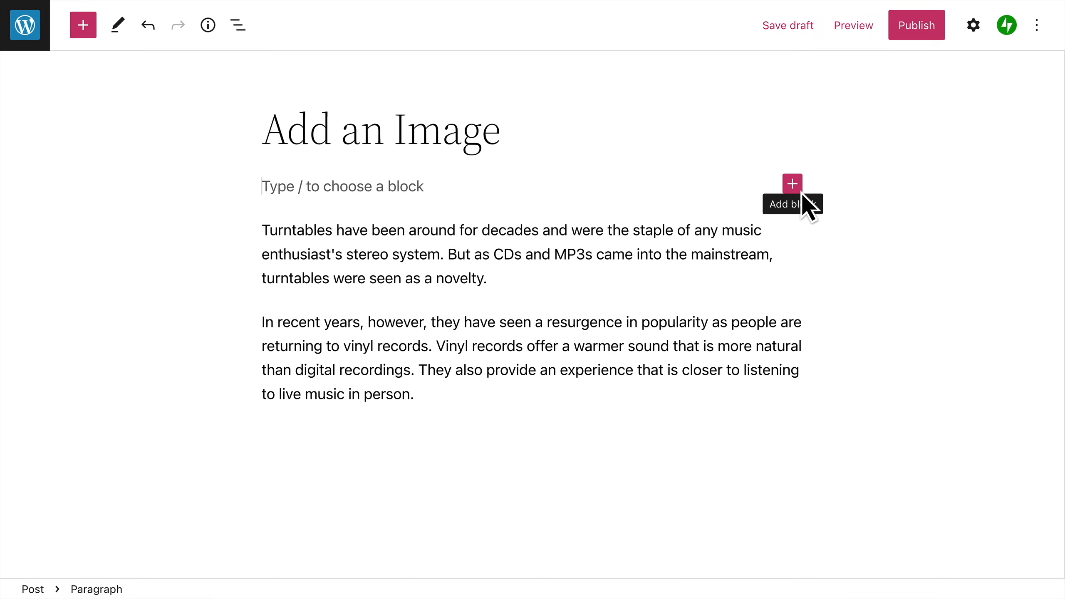
- Type /image on the empty line under the title to list image blocks
{"action": "left_click", "coordinate": [791, 184]}
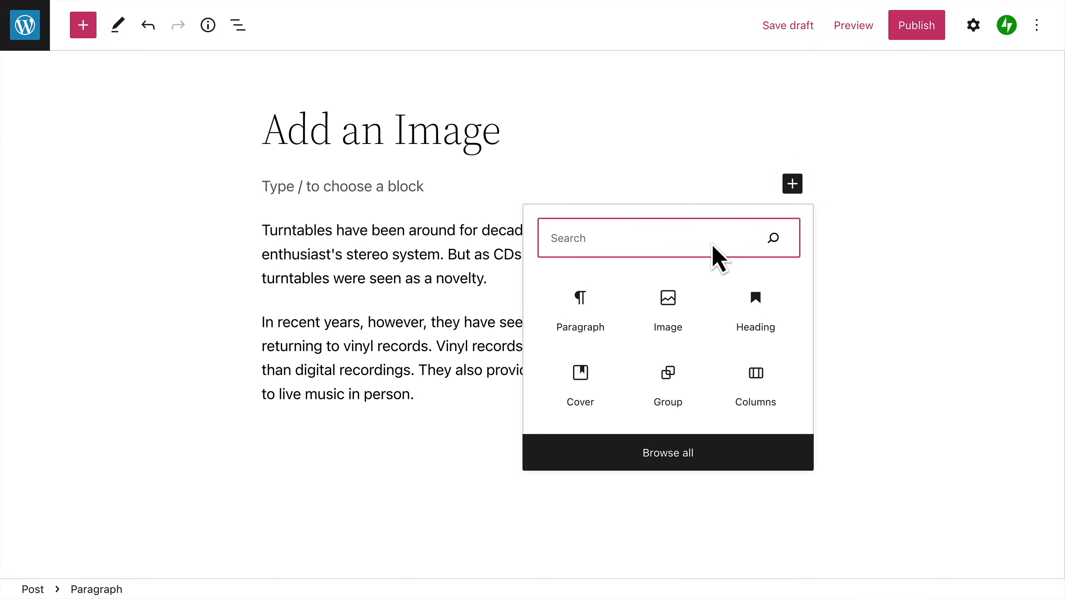
{"action": "type", "text": "Image"}
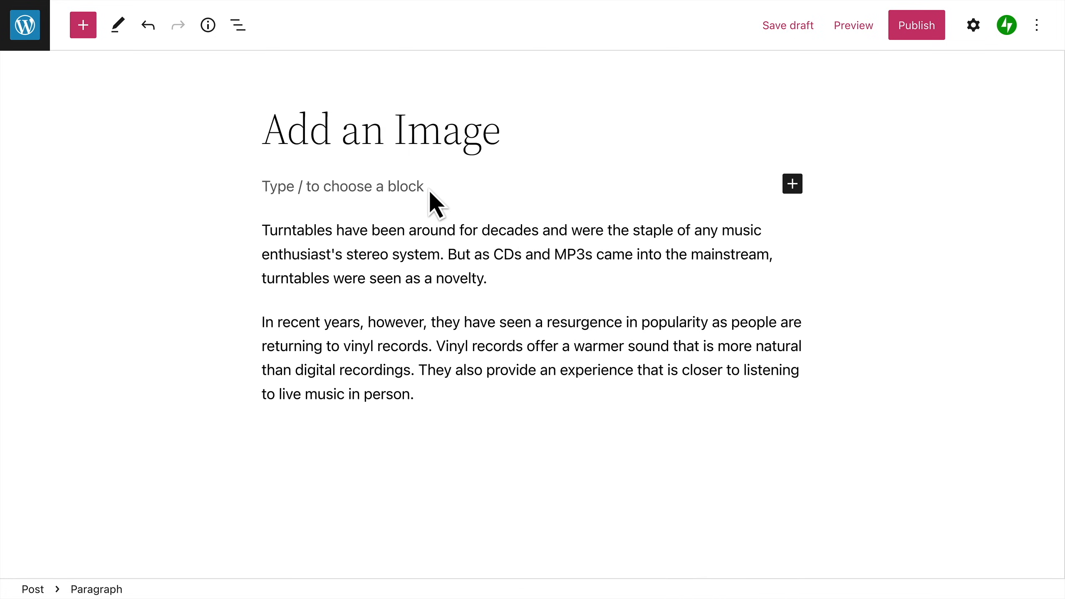
{"action": "type", "text": "/image"}
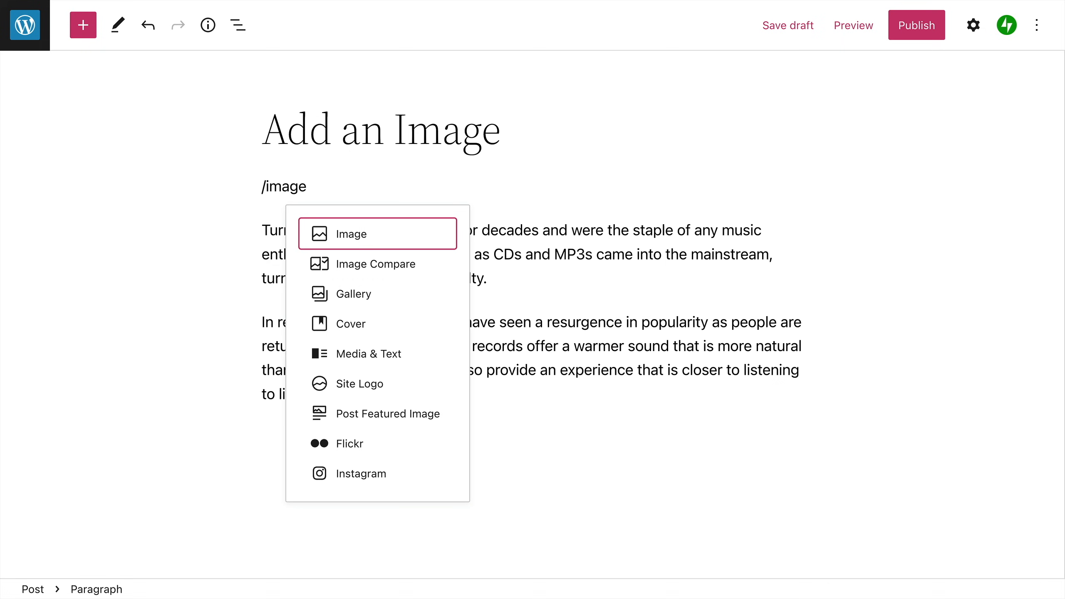
- Insert an Image block from the slash menu and choose Insert from URL
{"action": "left_click", "coordinate": [349, 234]}
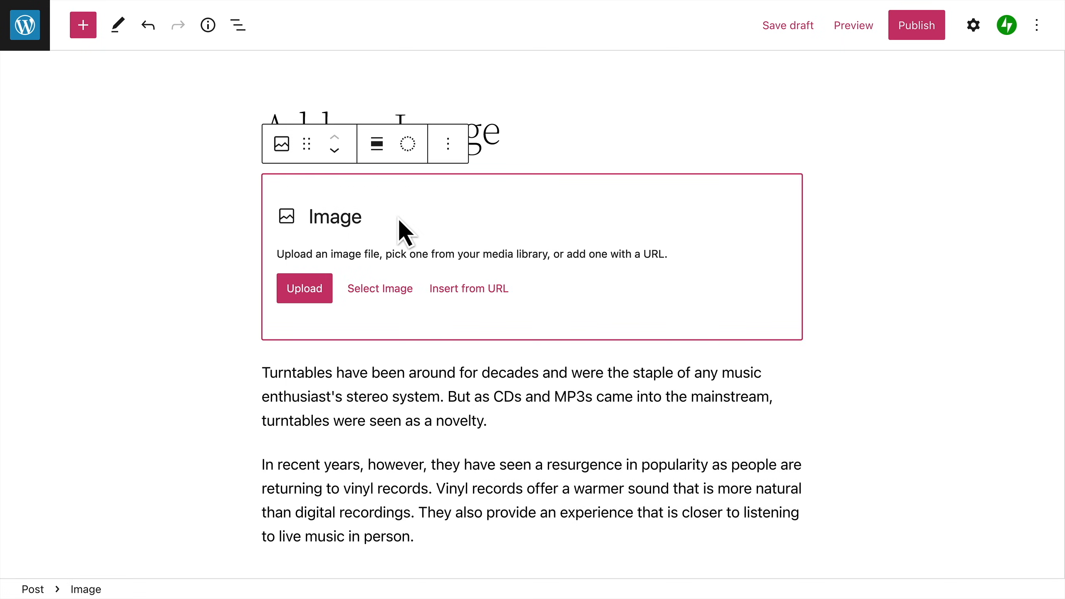
{"action": "mouse_move", "coordinate": [329, 314]}
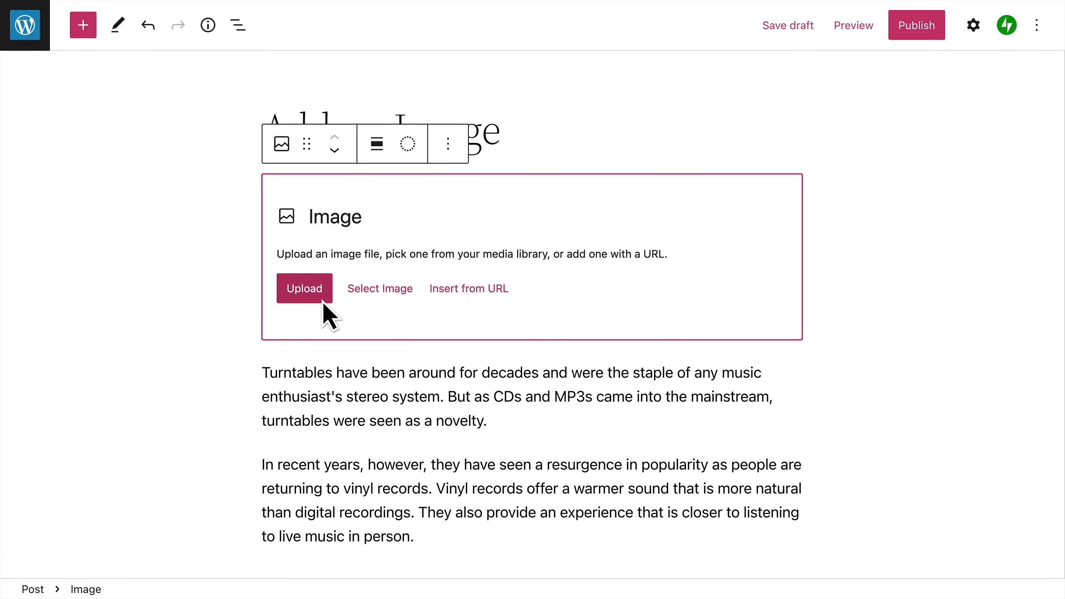
{"action": "mouse_move", "coordinate": [380, 287]}
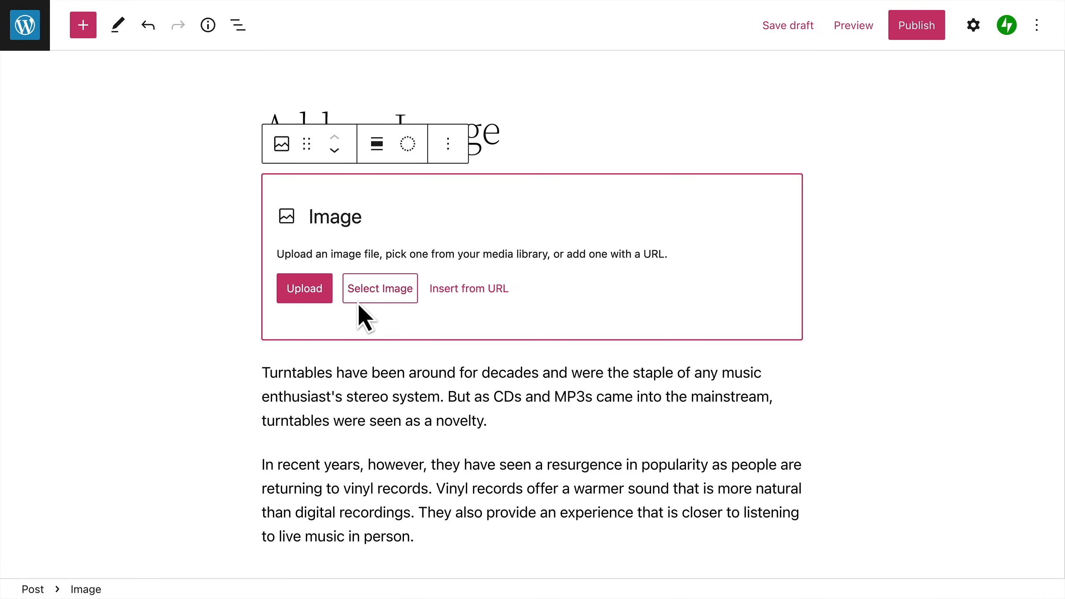
{"action": "left_click", "coordinate": [380, 288]}
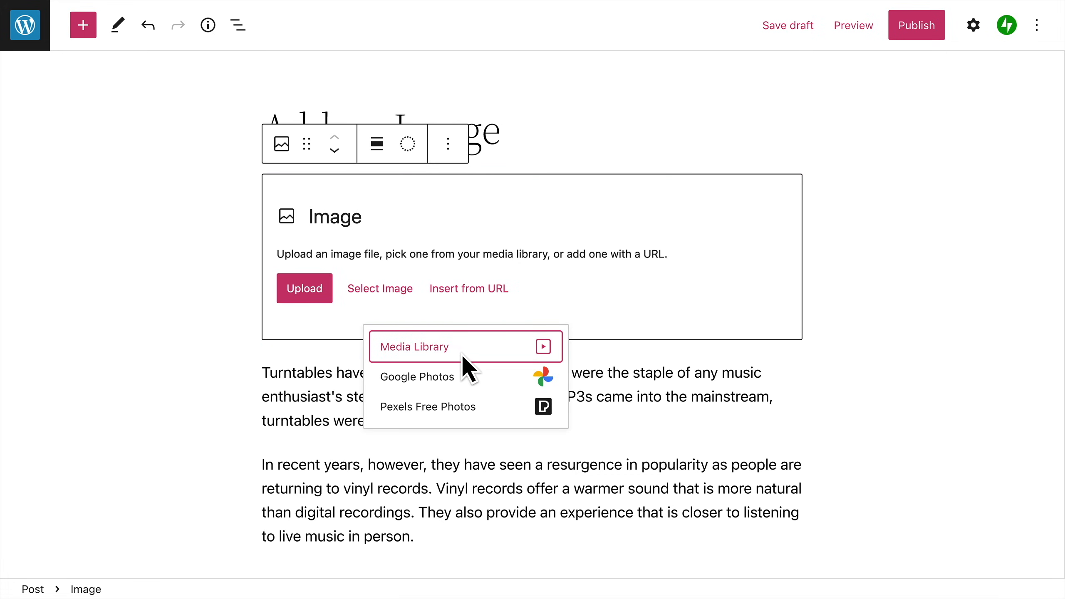
{"action": "mouse_move", "coordinate": [483, 394]}
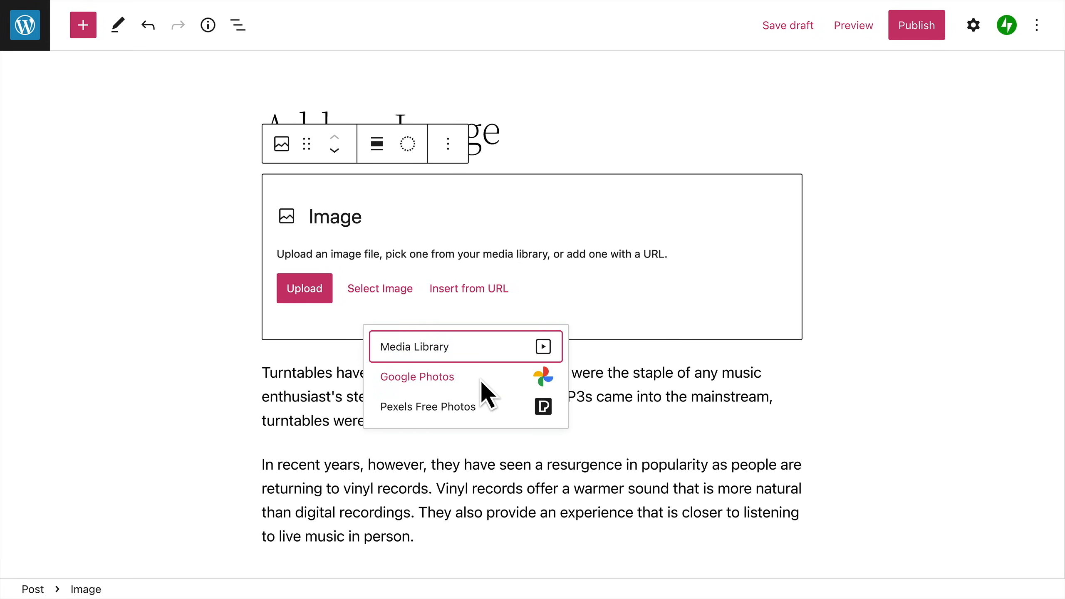
{"action": "mouse_move", "coordinate": [507, 425]}
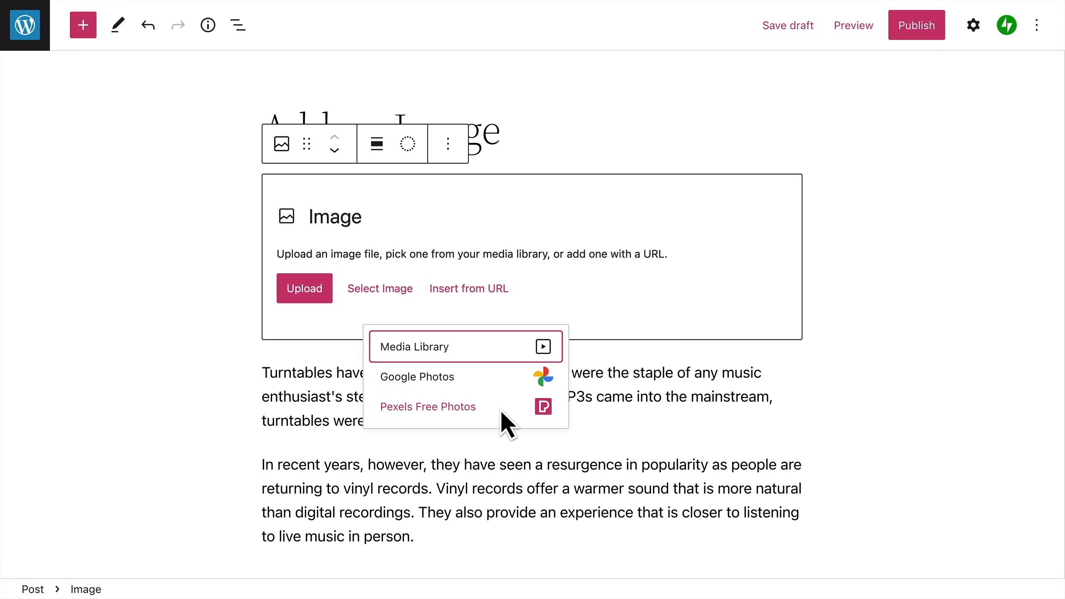
{"action": "mouse_move", "coordinate": [508, 424]}
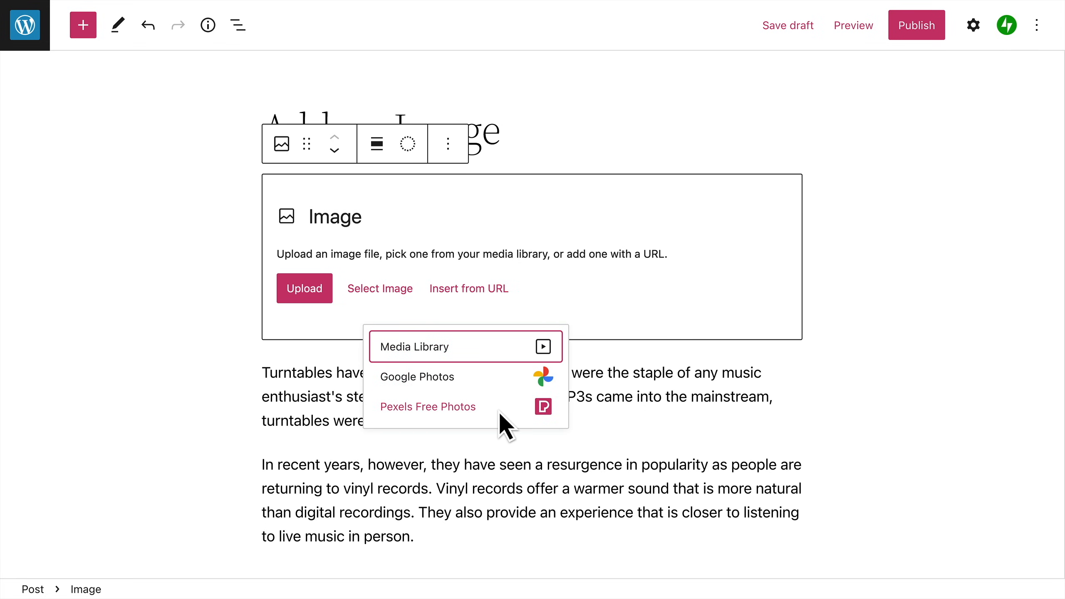
{"action": "left_click", "coordinate": [469, 288]}
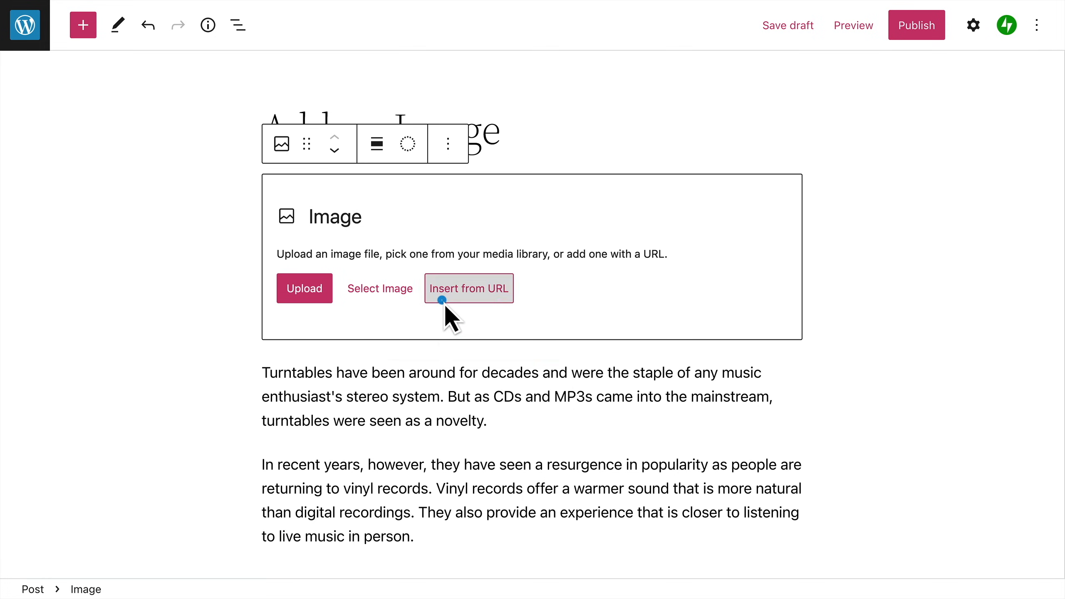
{"action": "left_click", "coordinate": [468, 287]}
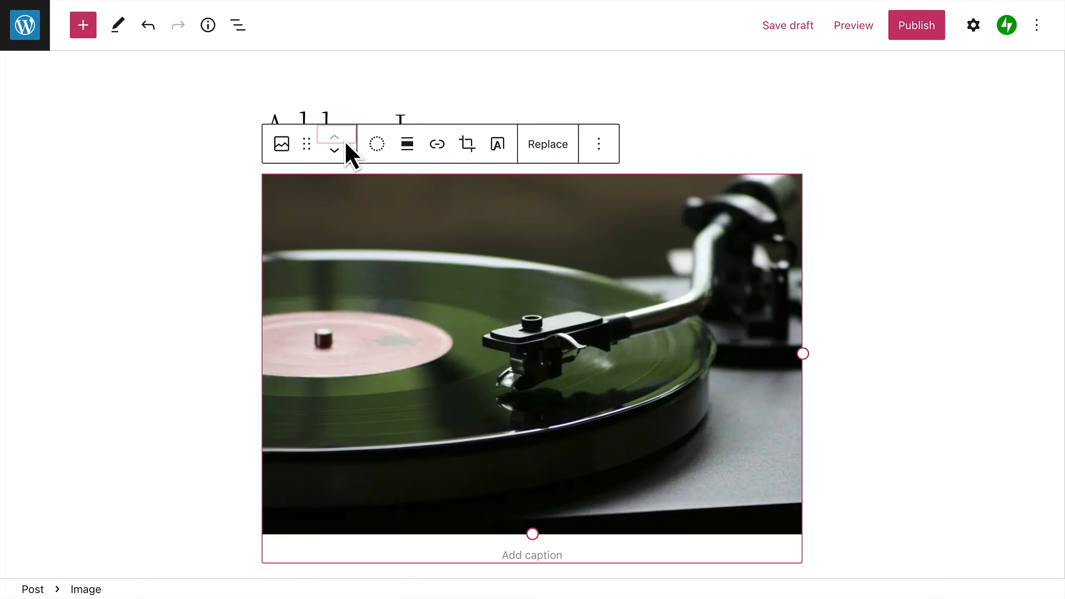
{"action": "mouse_move", "coordinate": [376, 143]}
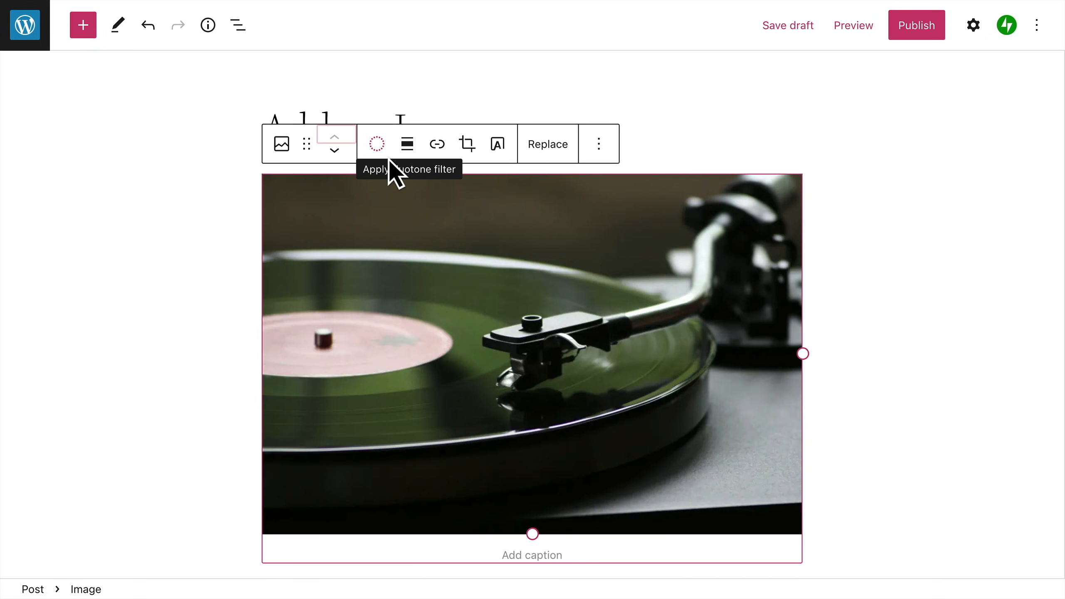
{"action": "left_click", "coordinate": [375, 143]}
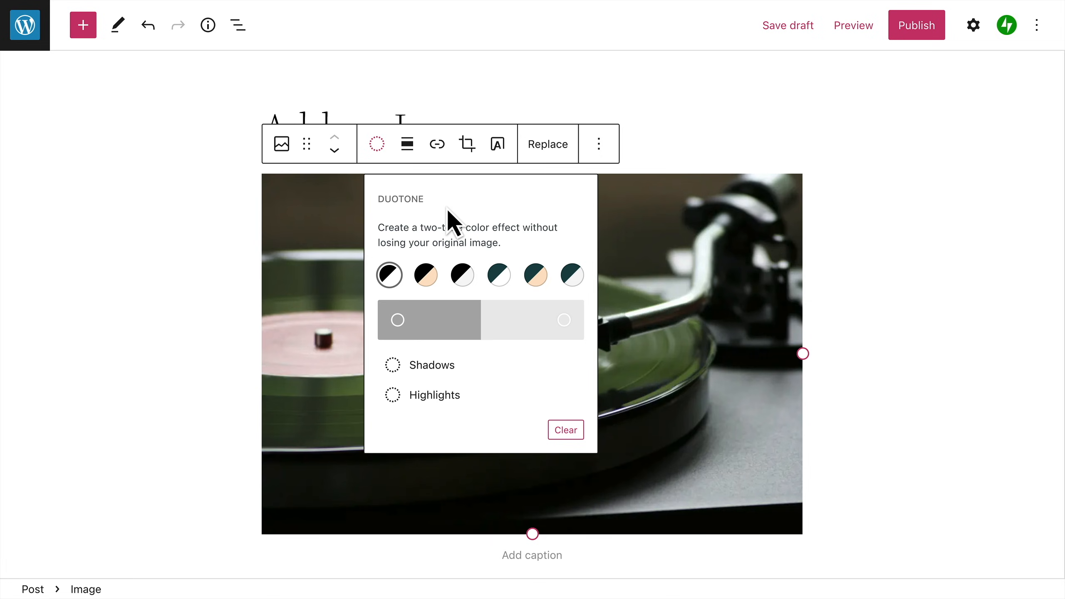
{"action": "left_click", "coordinate": [571, 275]}
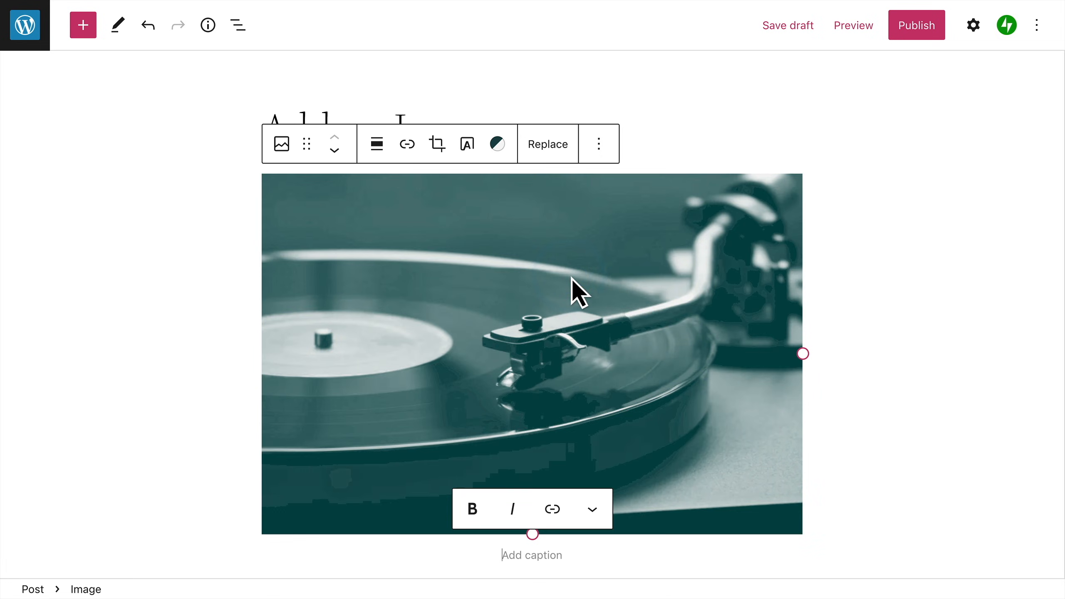
{"action": "mouse_move", "coordinate": [520, 268]}
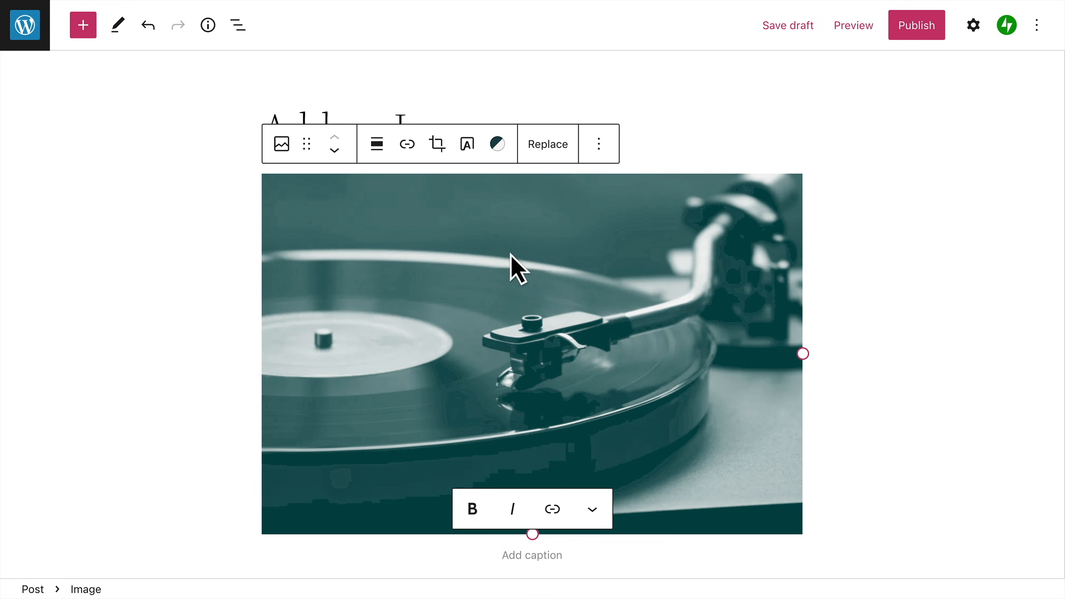
{"action": "left_click", "coordinate": [496, 144]}
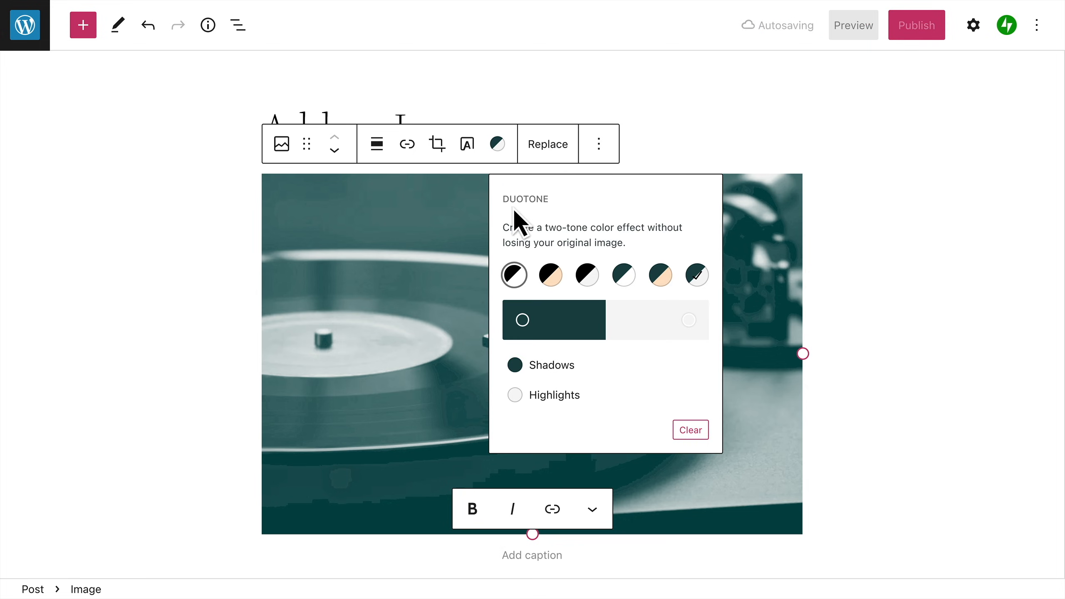
{"action": "left_click", "coordinate": [552, 365]}
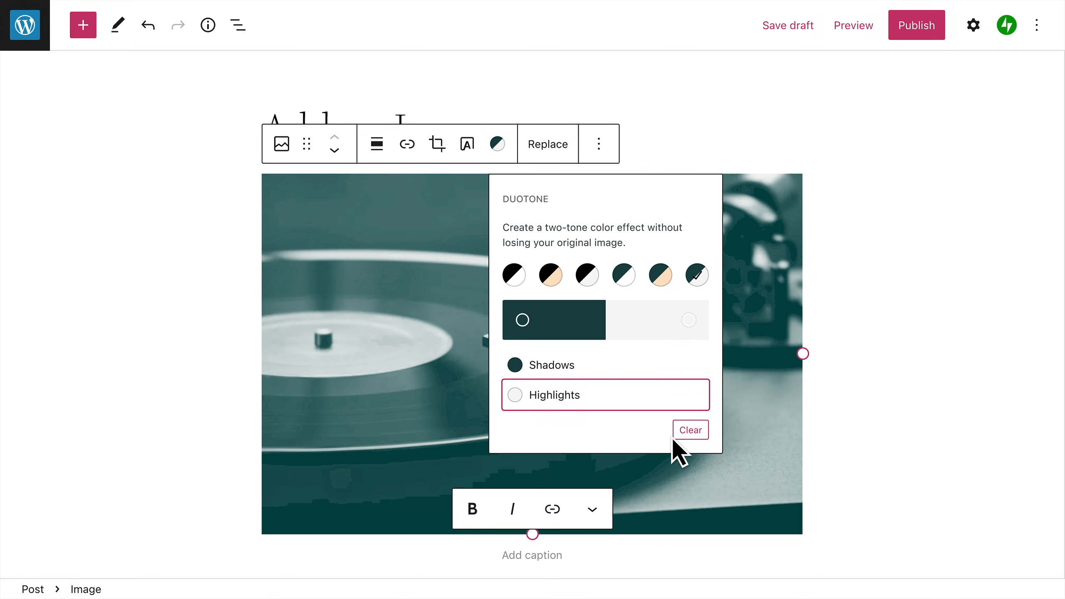
{"action": "left_click", "coordinate": [690, 430]}
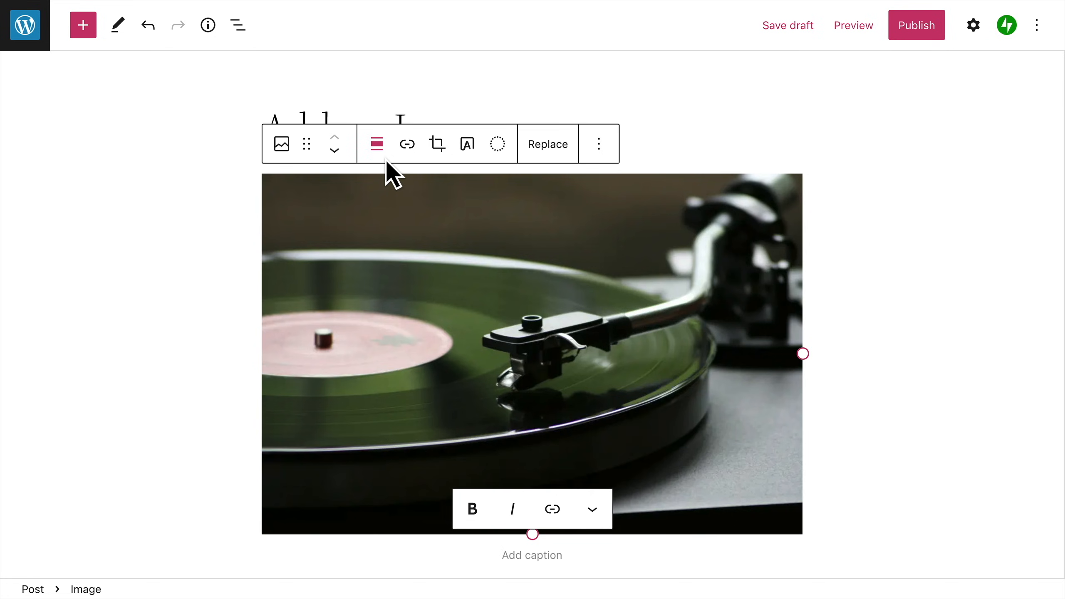
- Open the Align dropdown for the turntable image
{"action": "left_click", "coordinate": [376, 143]}
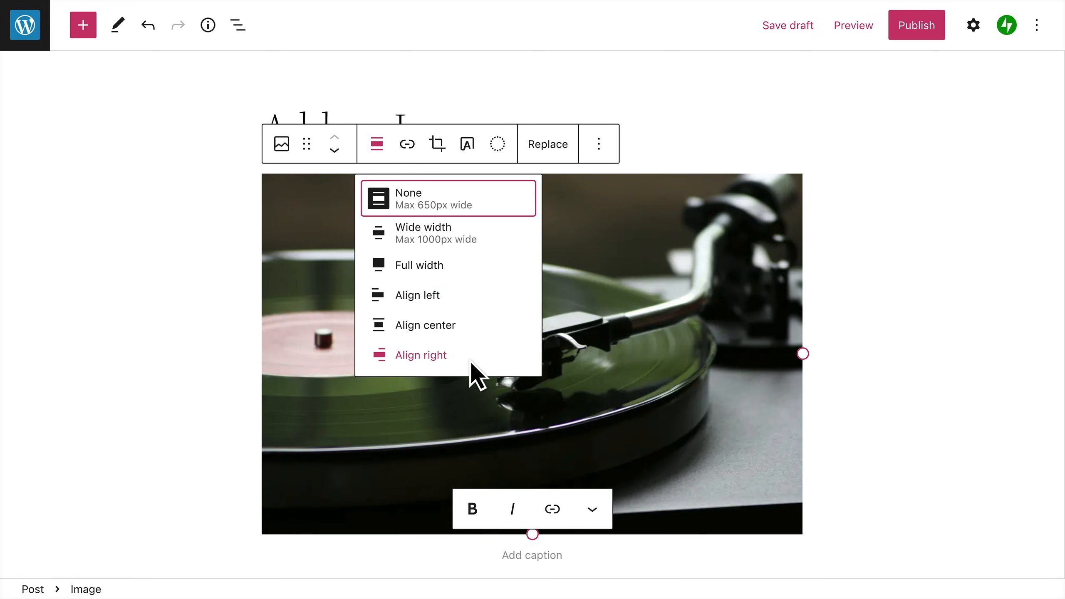
{"action": "mouse_move", "coordinate": [407, 144]}
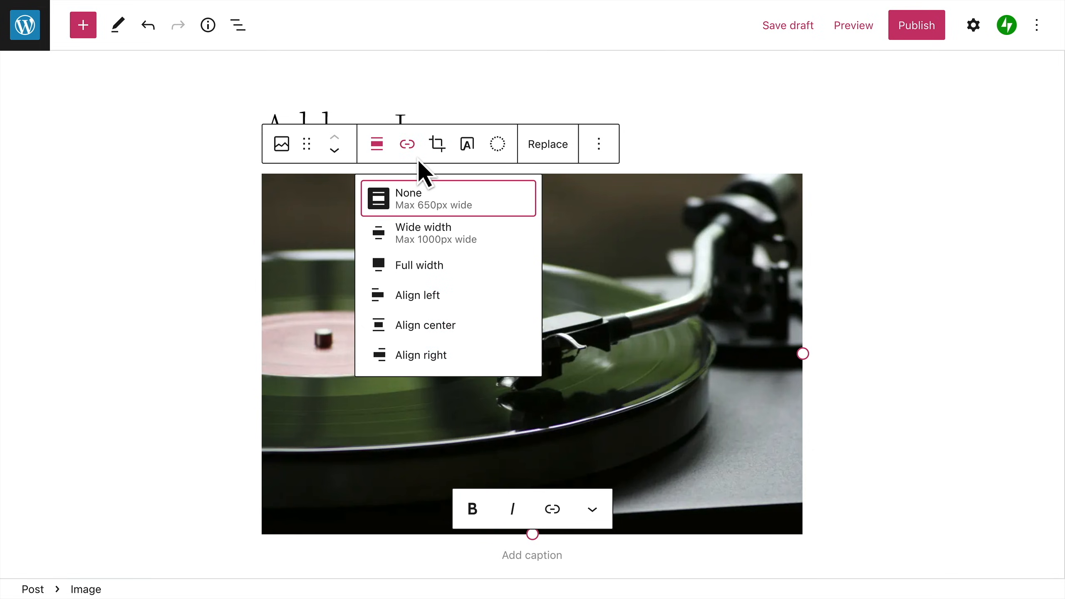
- Link the image to acmeturntables.com, then change the link to the about page
{"action": "left_click", "coordinate": [407, 143]}
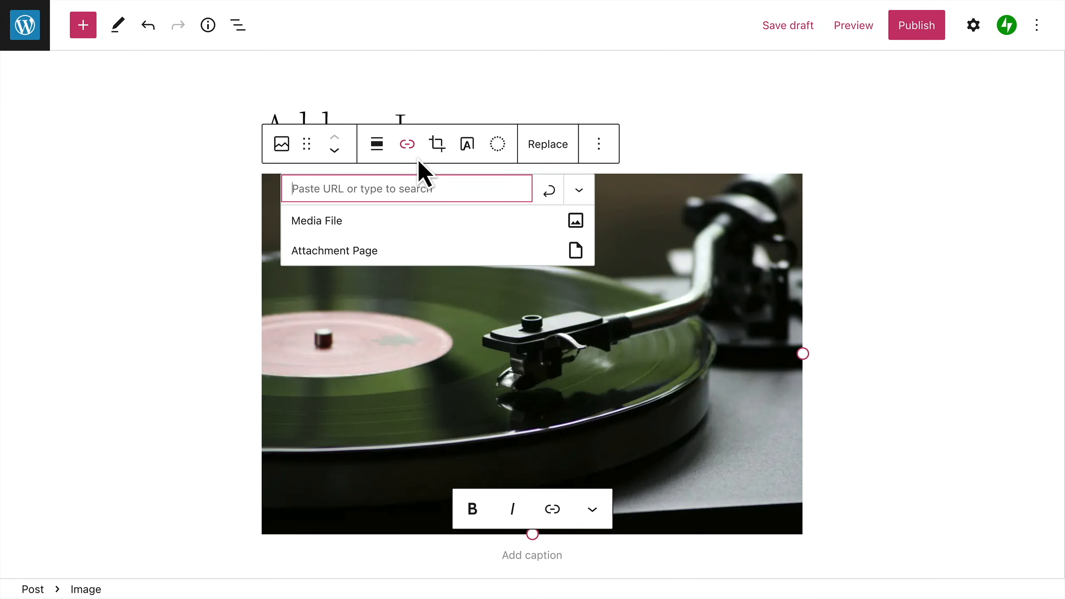
{"action": "type", "text": "acmeturntables.com"}
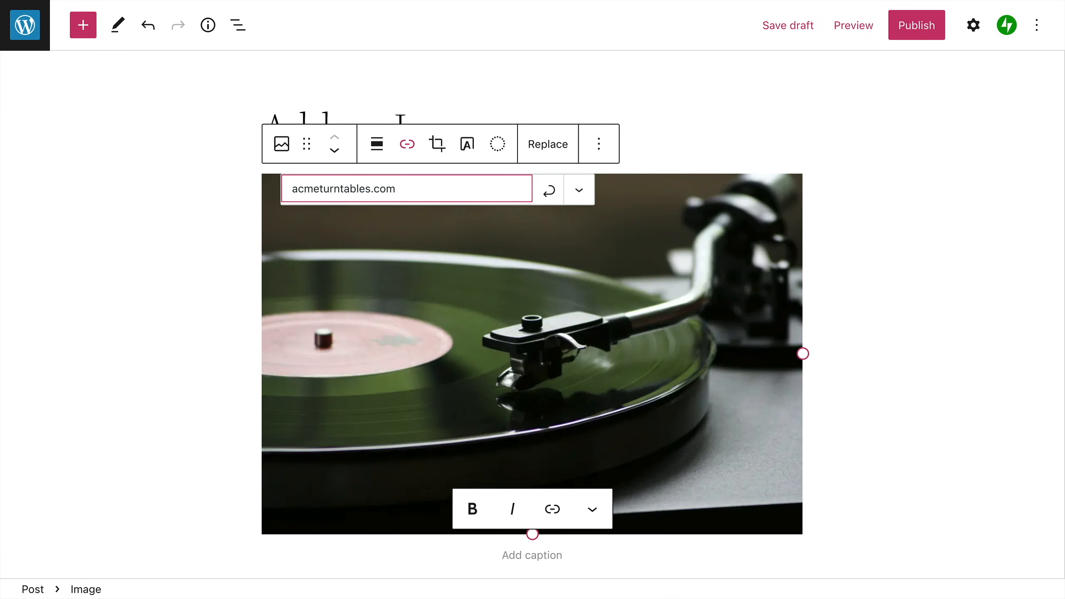
{"action": "left_click", "coordinate": [548, 189]}
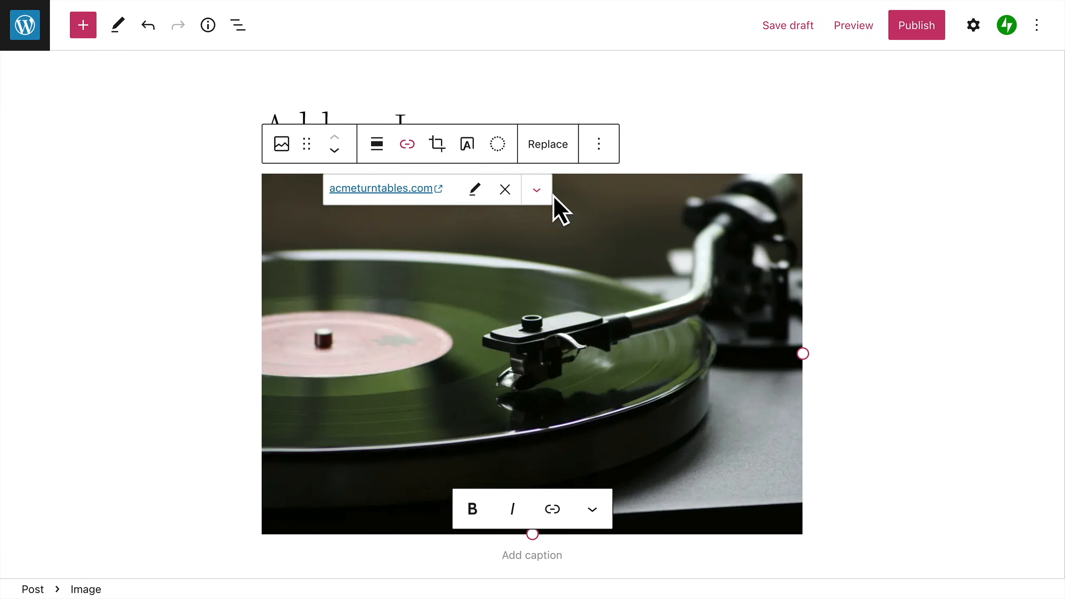
{"action": "left_click", "coordinate": [474, 189]}
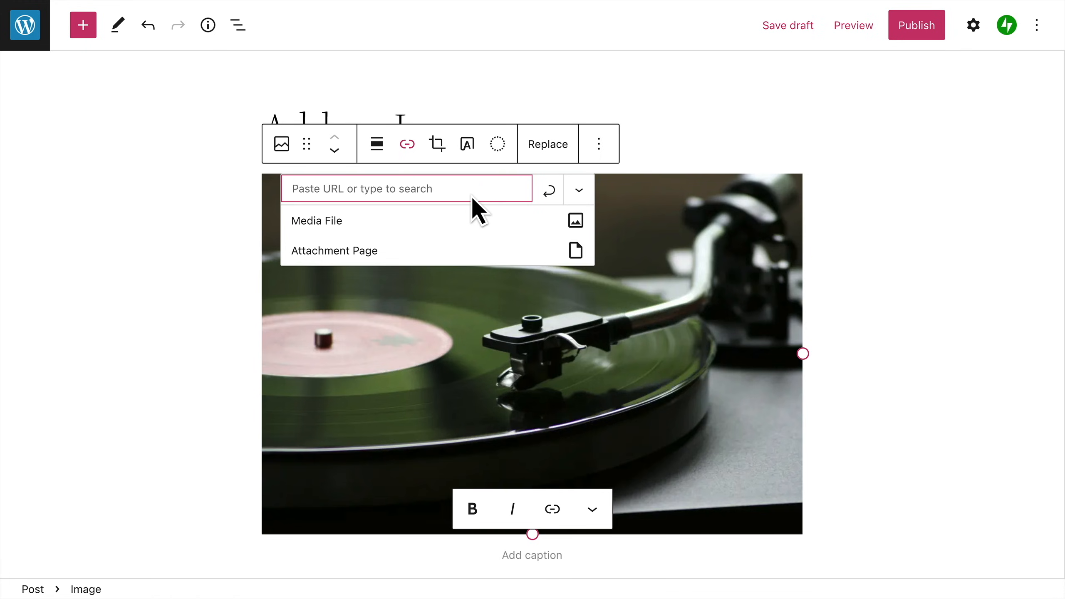
{"action": "type", "text": "Ab"}
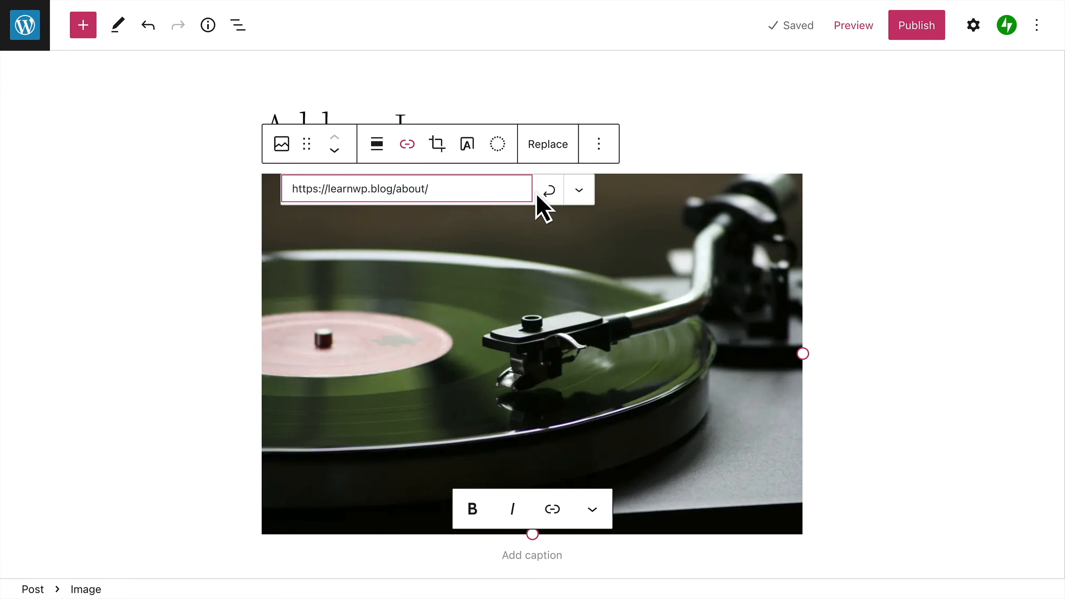
{"action": "left_click", "coordinate": [549, 190]}
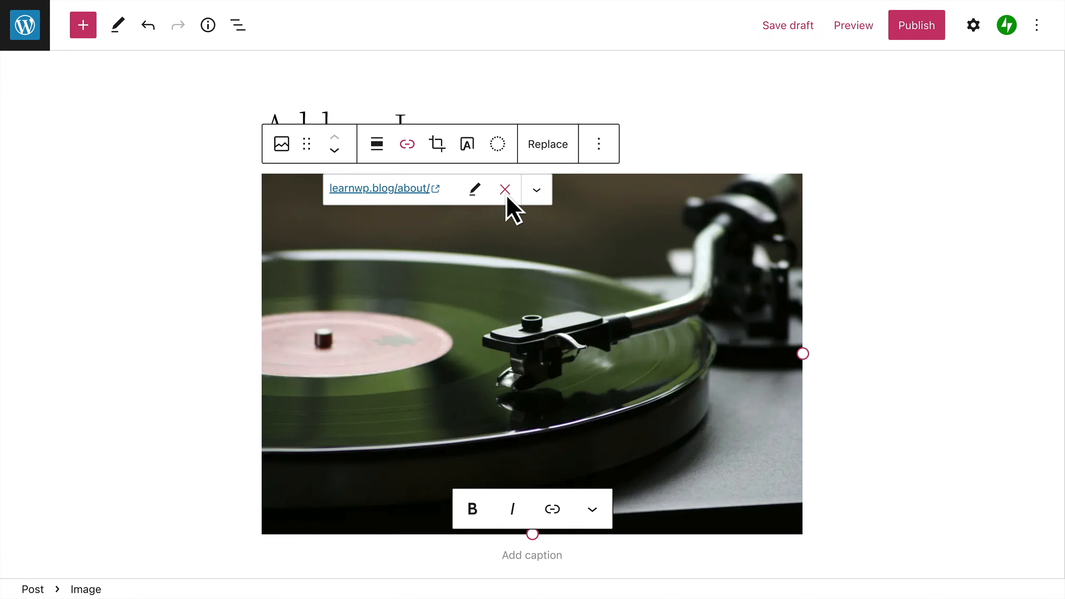
- Remove the about link, link the photo to its media file, and start cropping
{"action": "left_click", "coordinate": [505, 189]}
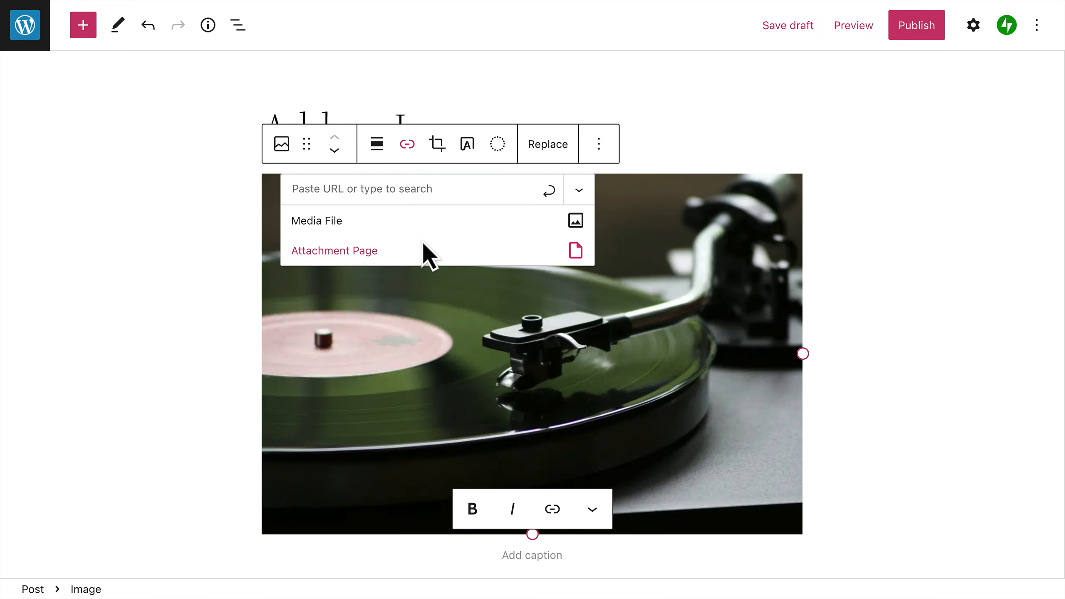
{"action": "mouse_move", "coordinate": [403, 272]}
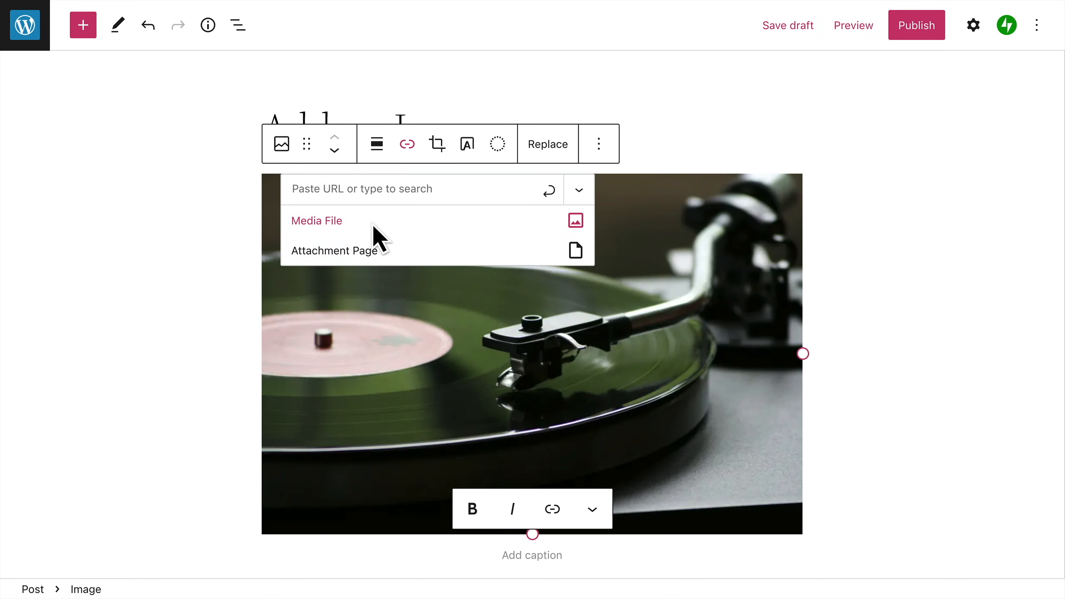
{"action": "left_click", "coordinate": [316, 220]}
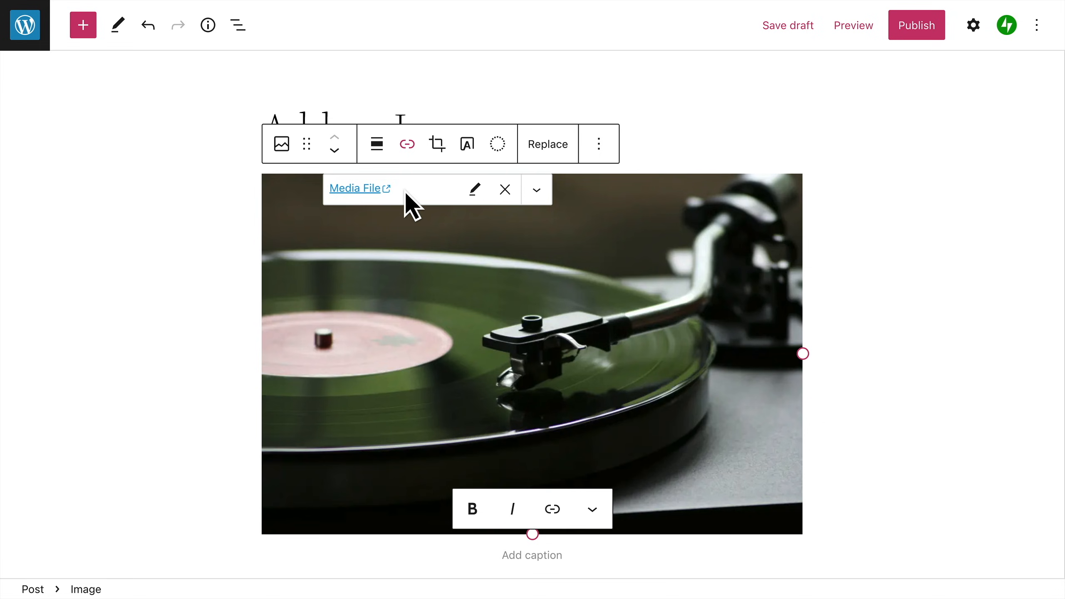
{"action": "left_click", "coordinate": [436, 143]}
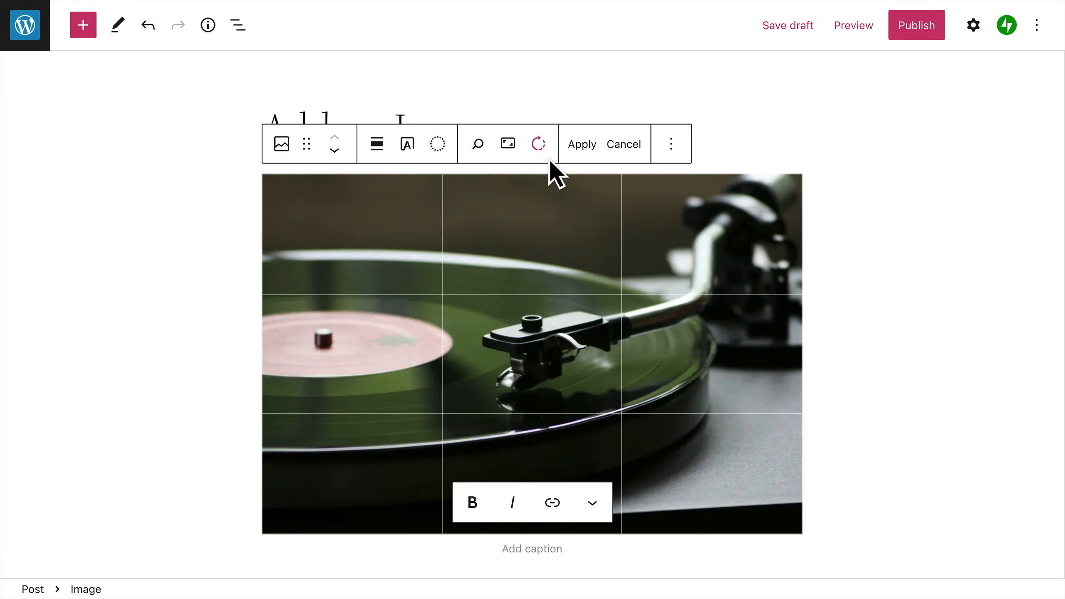
- Zoom the crop in to about 218, then return zoom to 100
{"action": "left_click", "coordinate": [476, 143]}
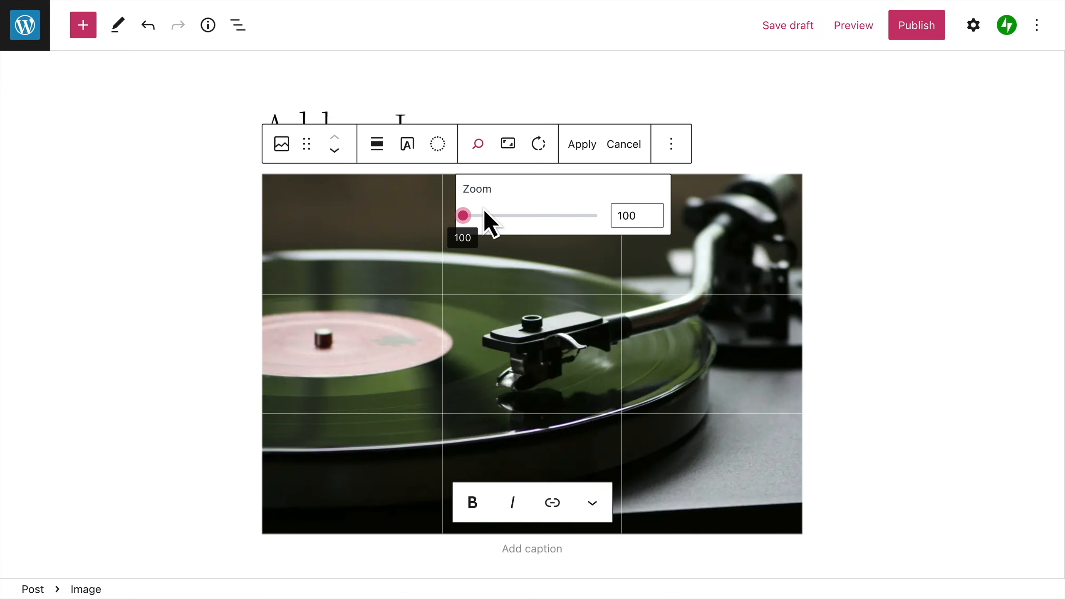
{"action": "left_click_drag", "start_coordinate": [464, 216], "coordinate": [529, 215]}
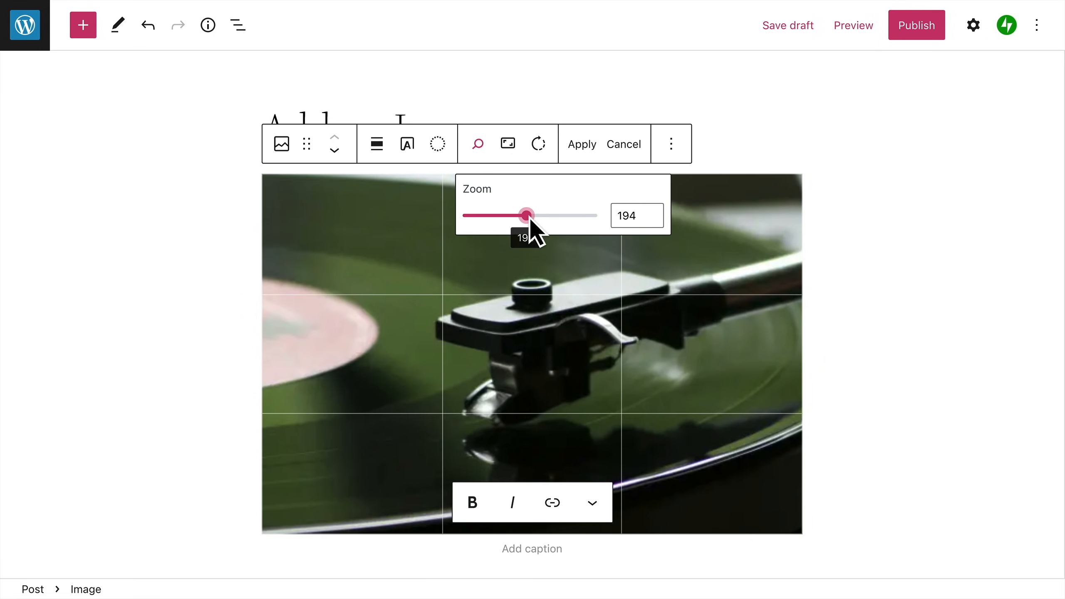
{"action": "left_click_drag", "start_coordinate": [528, 215], "coordinate": [536, 216]}
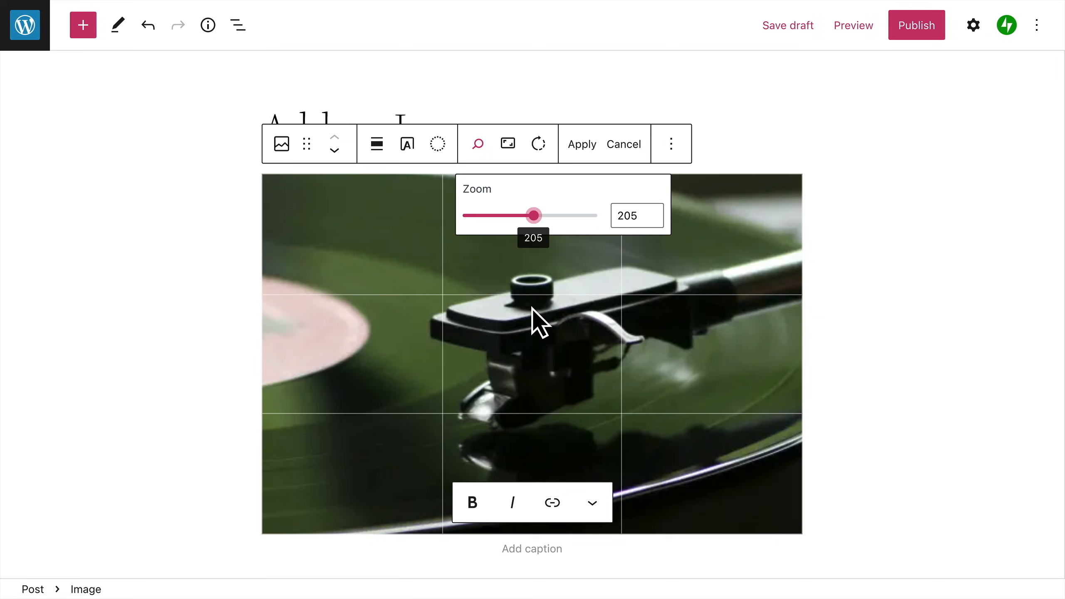
{"action": "left_click_drag", "start_coordinate": [535, 215], "coordinate": [541, 215]}
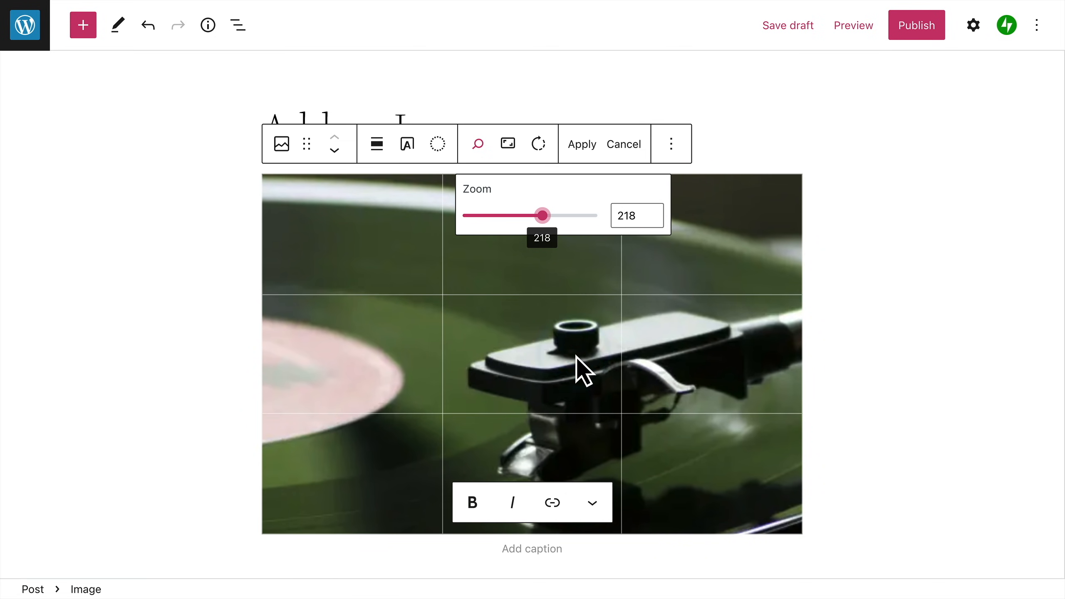
{"action": "left_click_drag", "start_coordinate": [542, 215], "coordinate": [460, 215]}
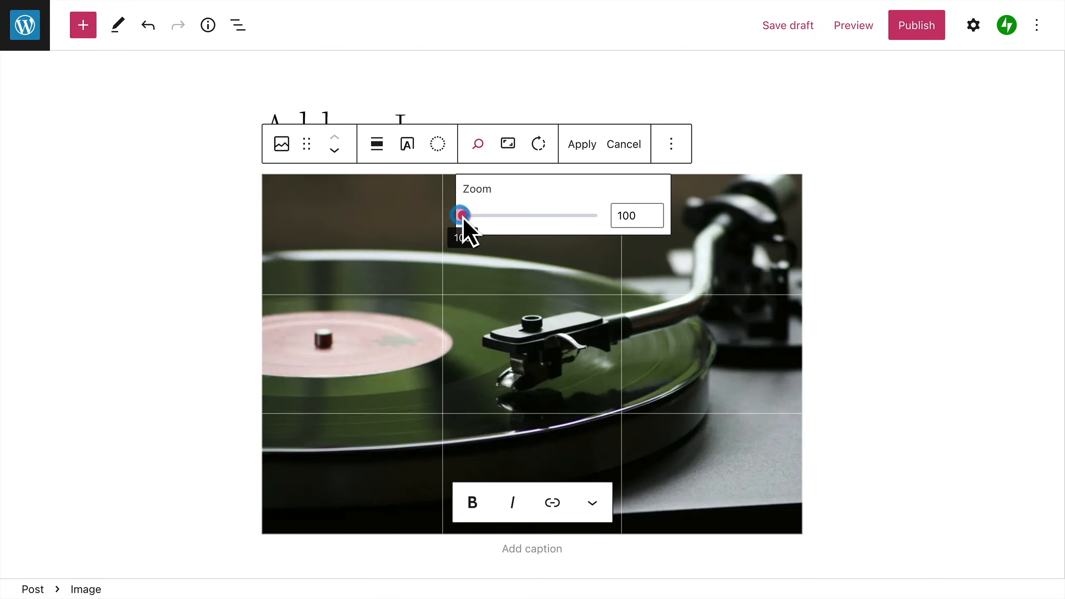
- Try portrait, landscape and 2:3 crop ratios, then restore Original proportions
{"action": "left_click", "coordinate": [507, 143]}
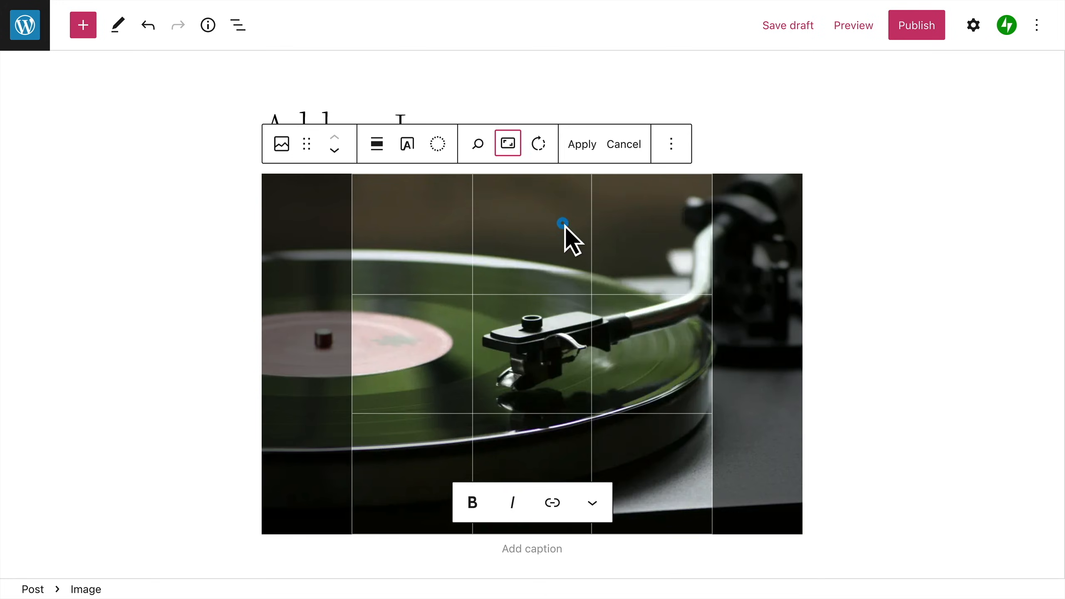
{"action": "left_click", "coordinate": [507, 144]}
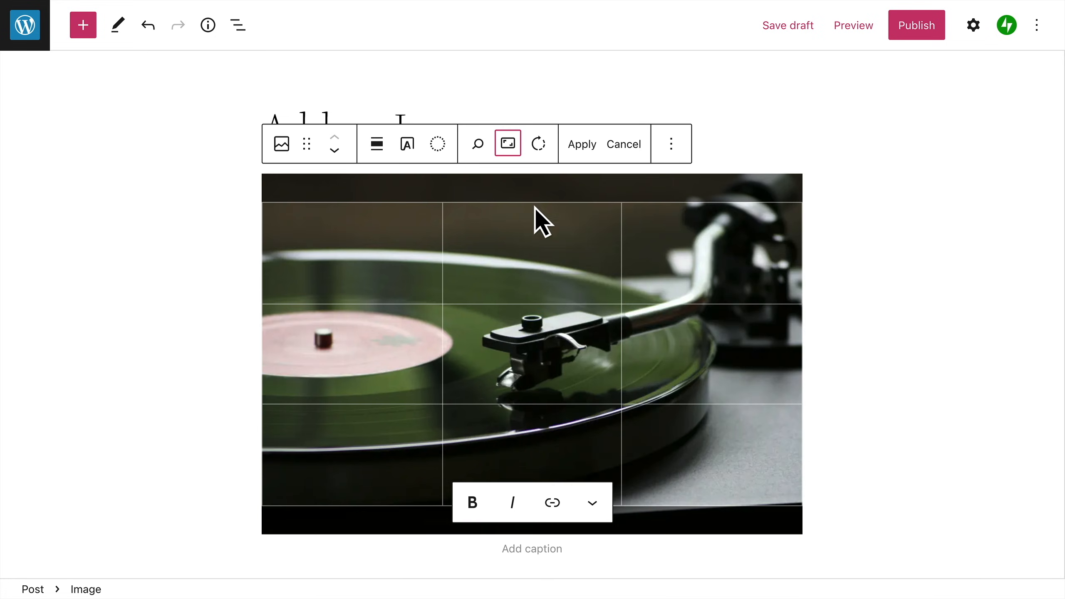
{"action": "left_click", "coordinate": [508, 143]}
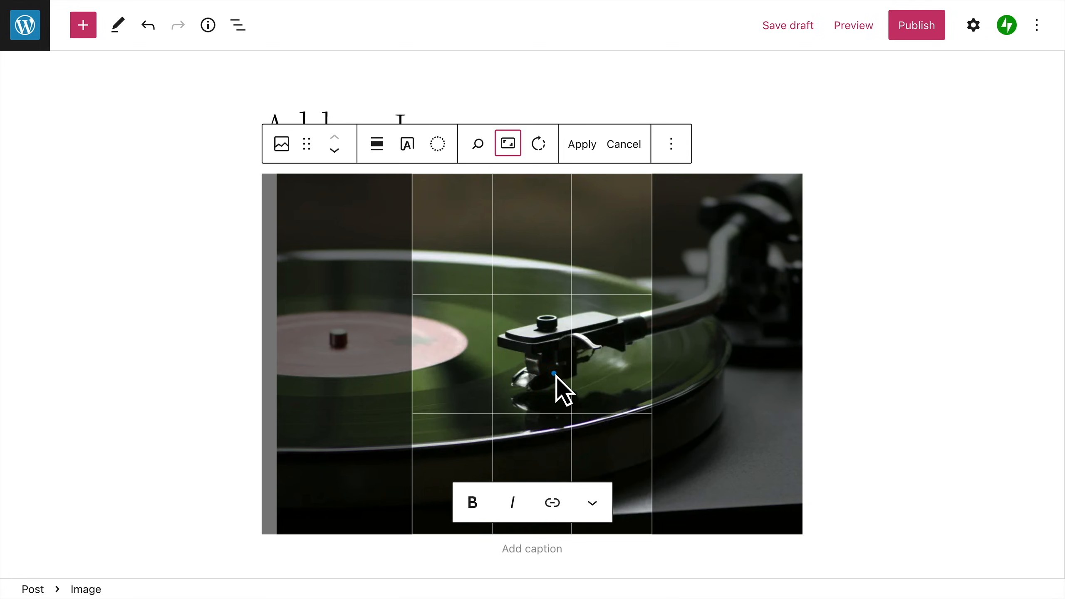
{"action": "left_click", "coordinate": [507, 144]}
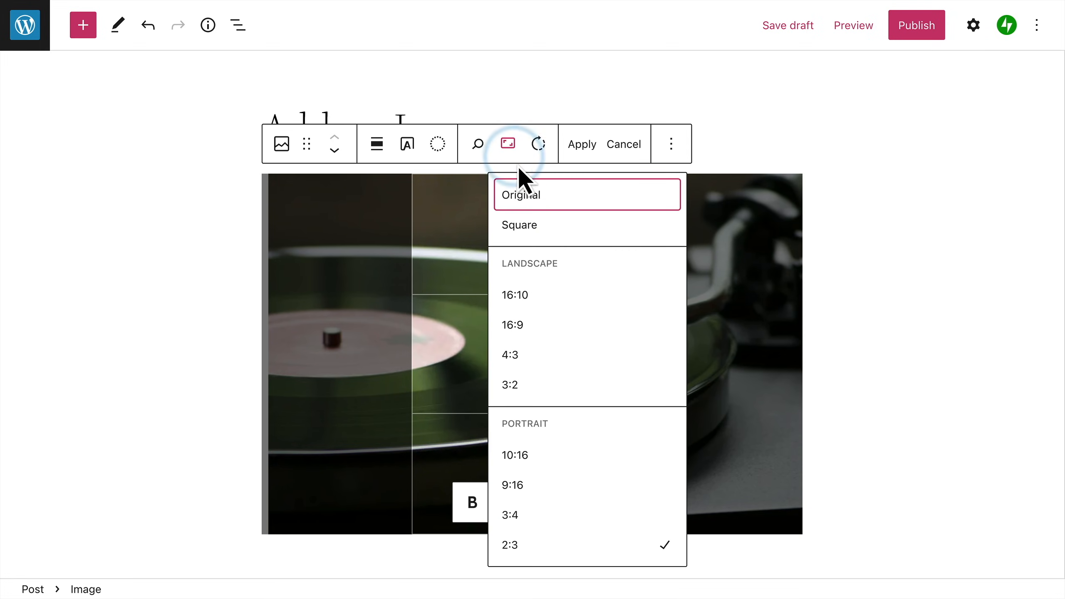
{"action": "left_click", "coordinate": [506, 143]}
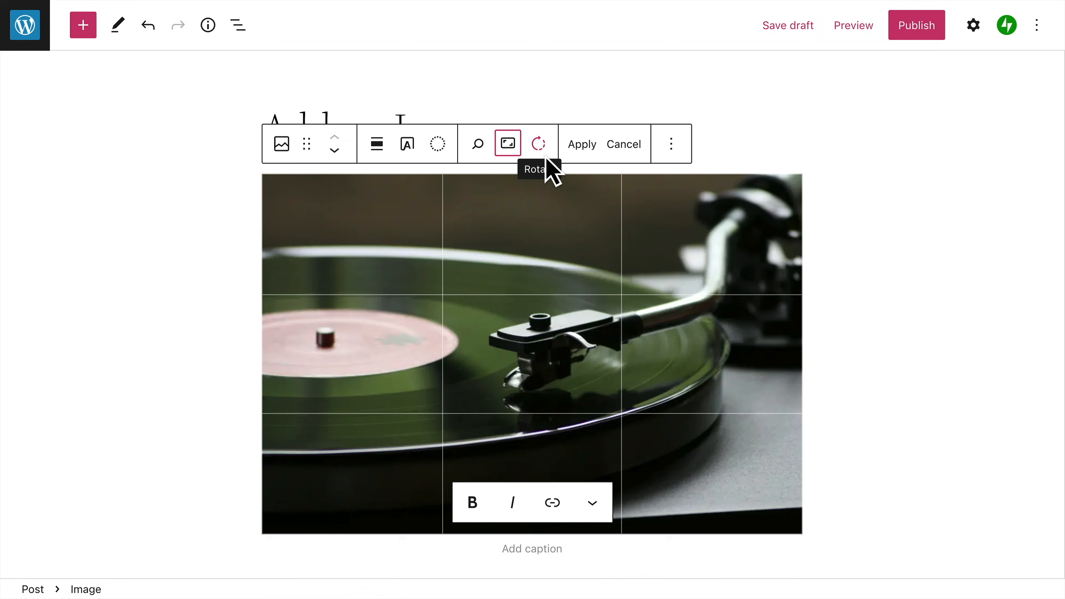
- Rotate the photo quarter turns until it is back upright
{"action": "left_click", "coordinate": [538, 144]}
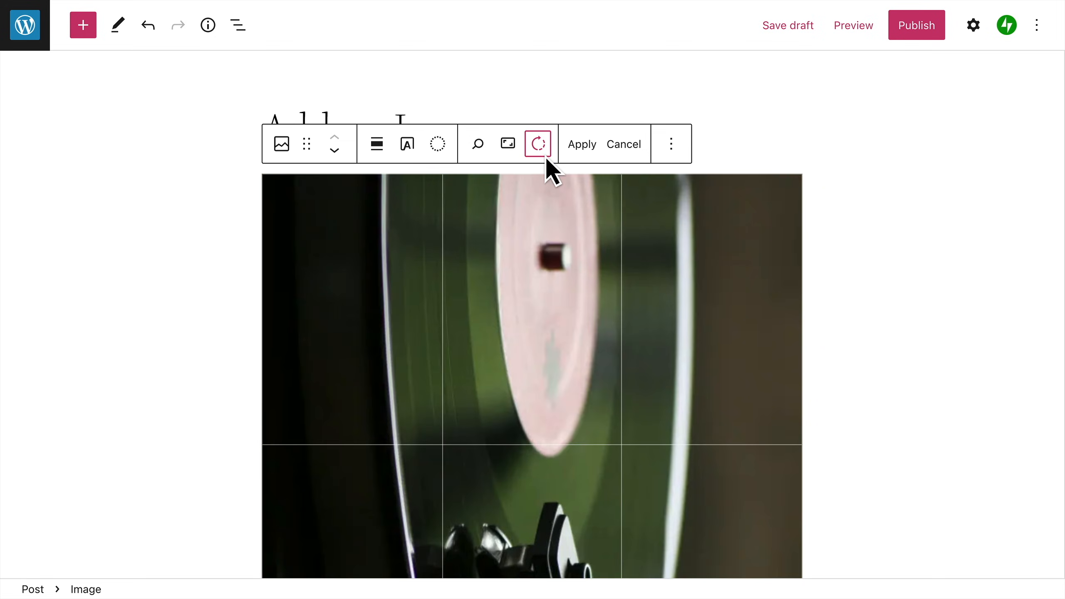
{"action": "left_click", "coordinate": [537, 144]}
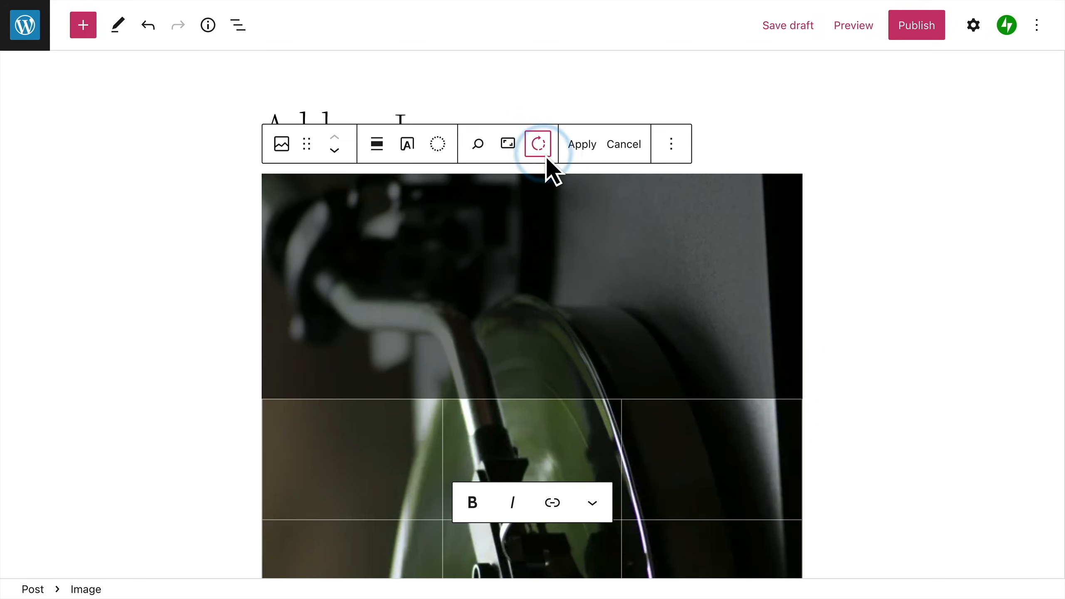
{"action": "left_click", "coordinate": [536, 143]}
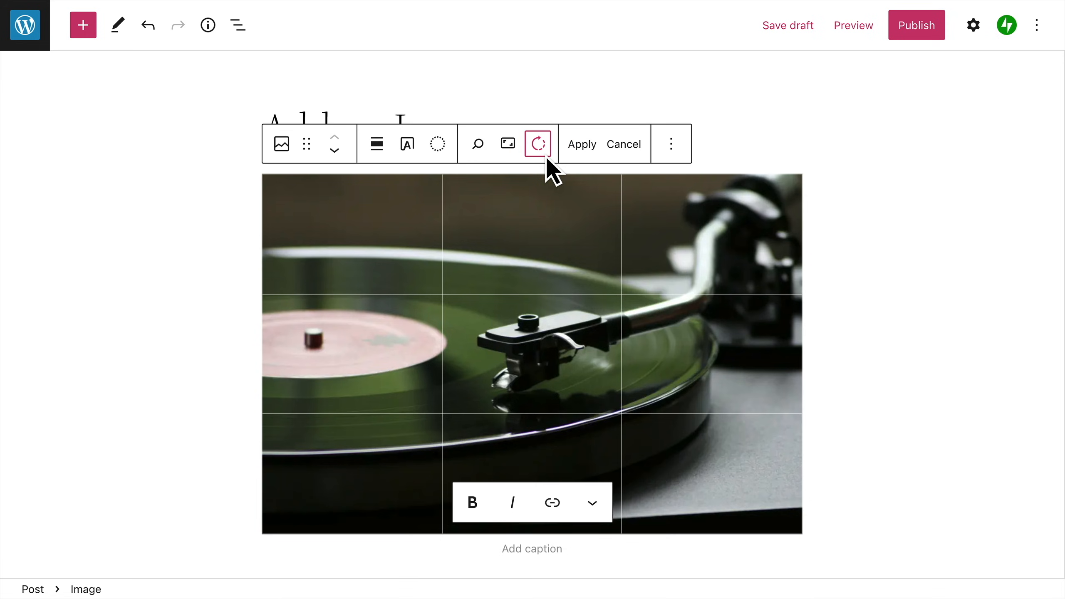
{"action": "mouse_move", "coordinate": [566, 178]}
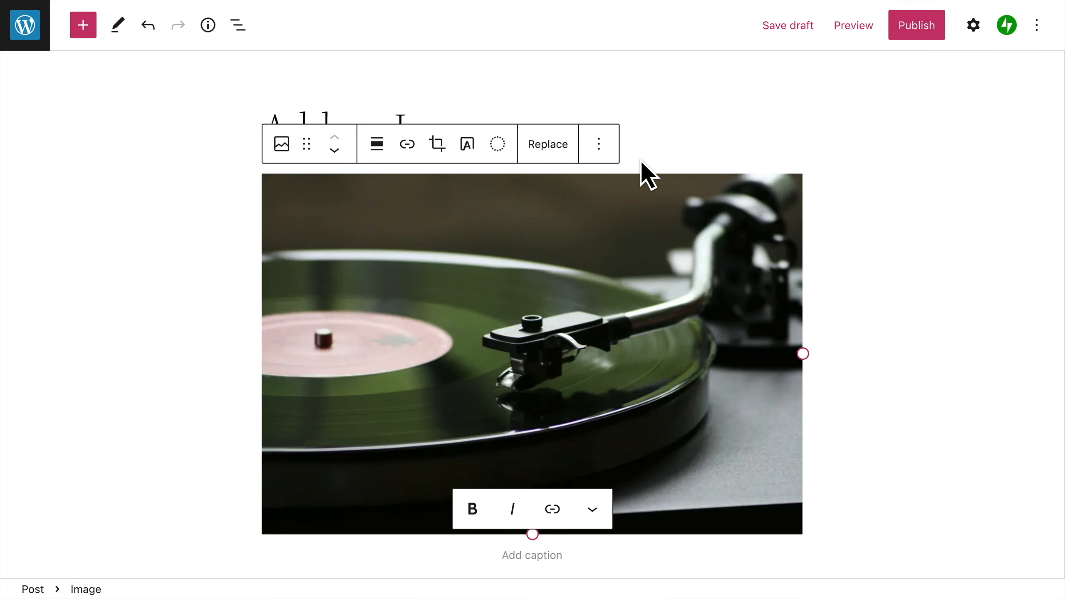
{"action": "mouse_move", "coordinate": [467, 143]}
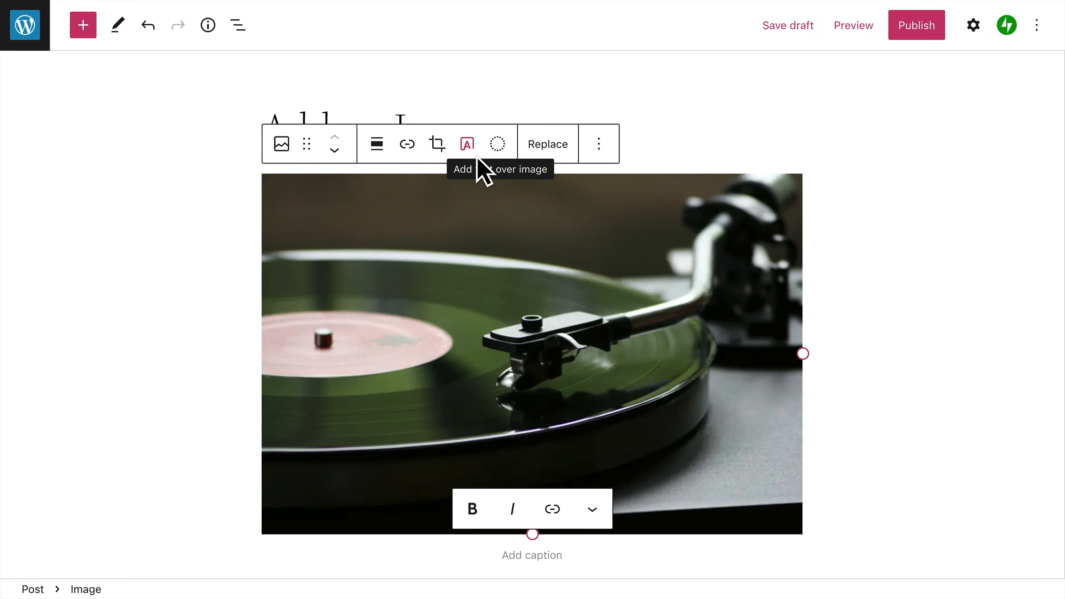
- Convert the photo to a Cover with bold overlay text 'A new spin?'
{"action": "left_click", "coordinate": [466, 144]}
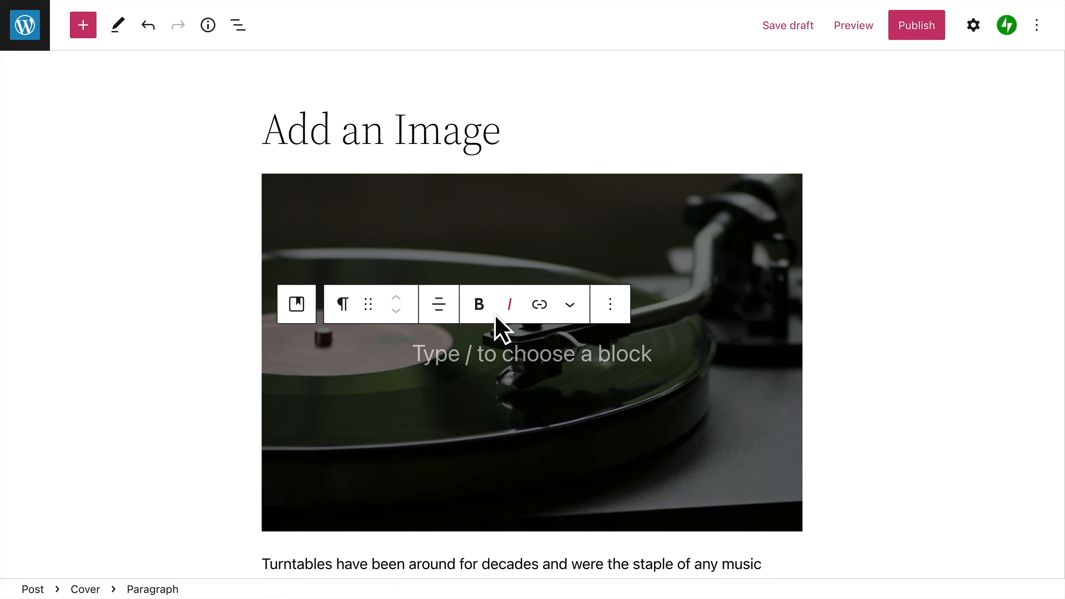
{"action": "left_click", "coordinate": [479, 303]}
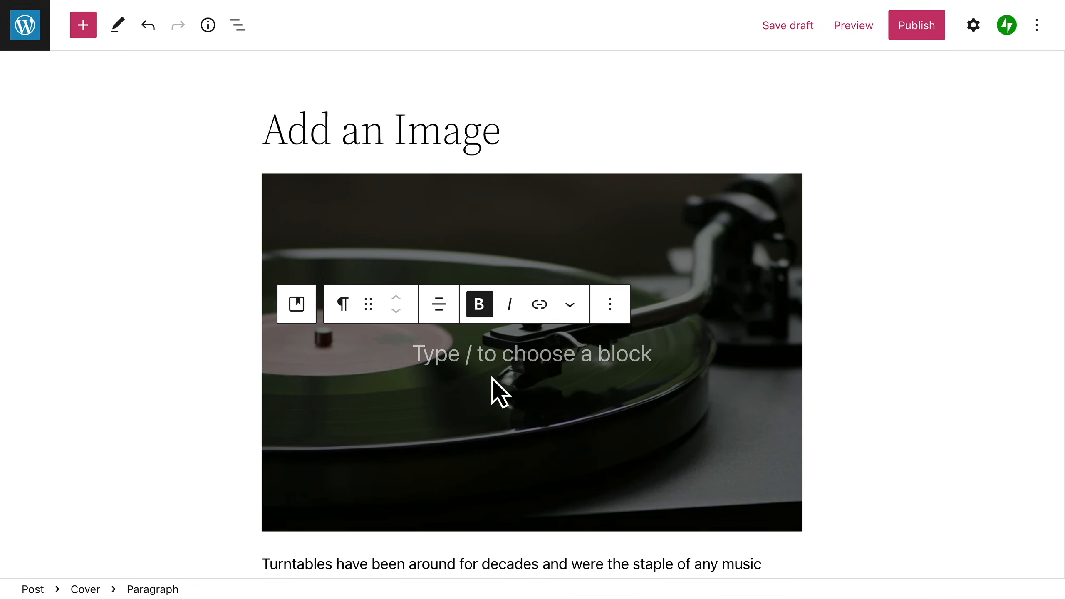
{"action": "type", "text": "A new spin?"}
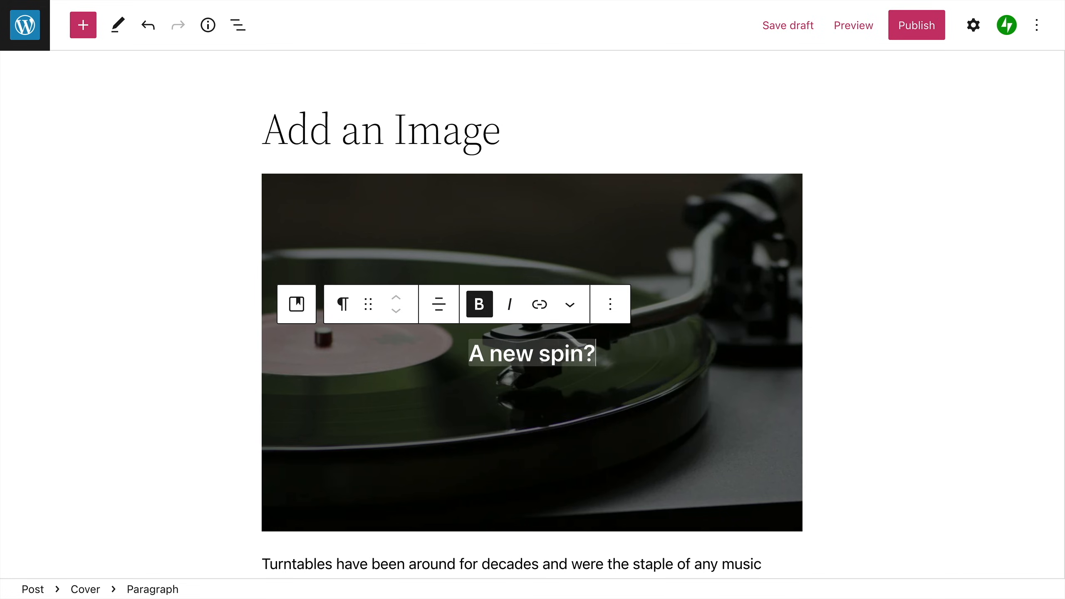
{"action": "mouse_move", "coordinate": [622, 374]}
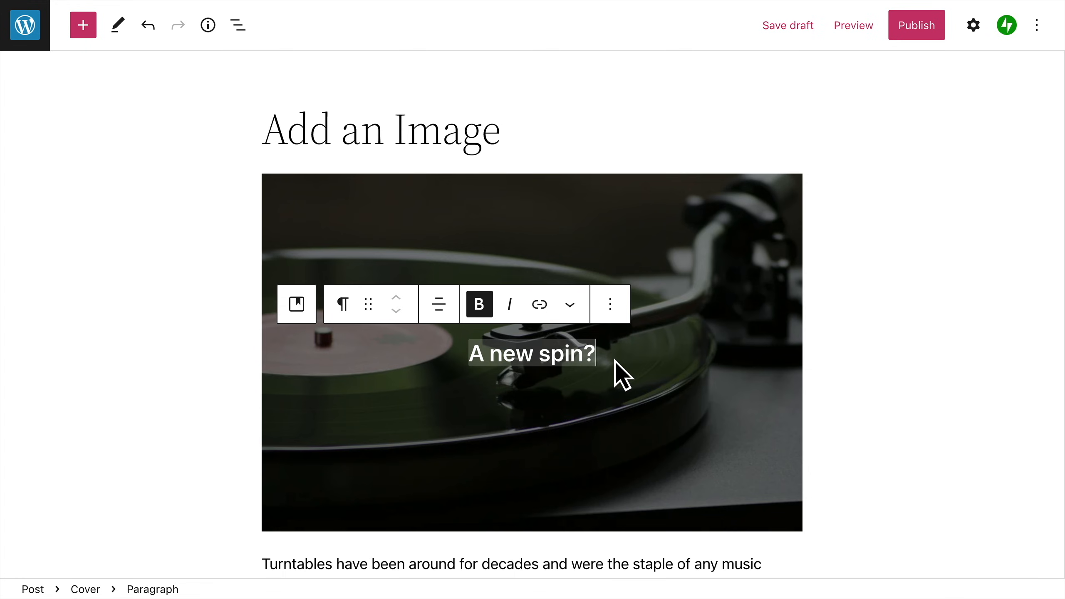
{"action": "mouse_move", "coordinate": [550, 394]}
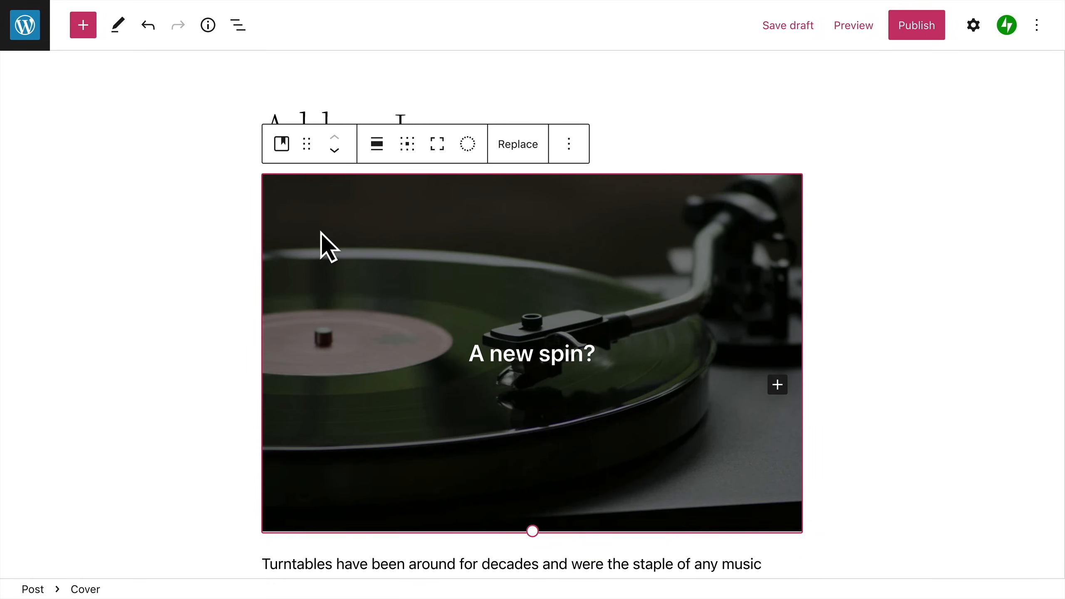
- Transform the turntable Cover block back into a plain Image block
{"action": "left_click", "coordinate": [280, 143]}
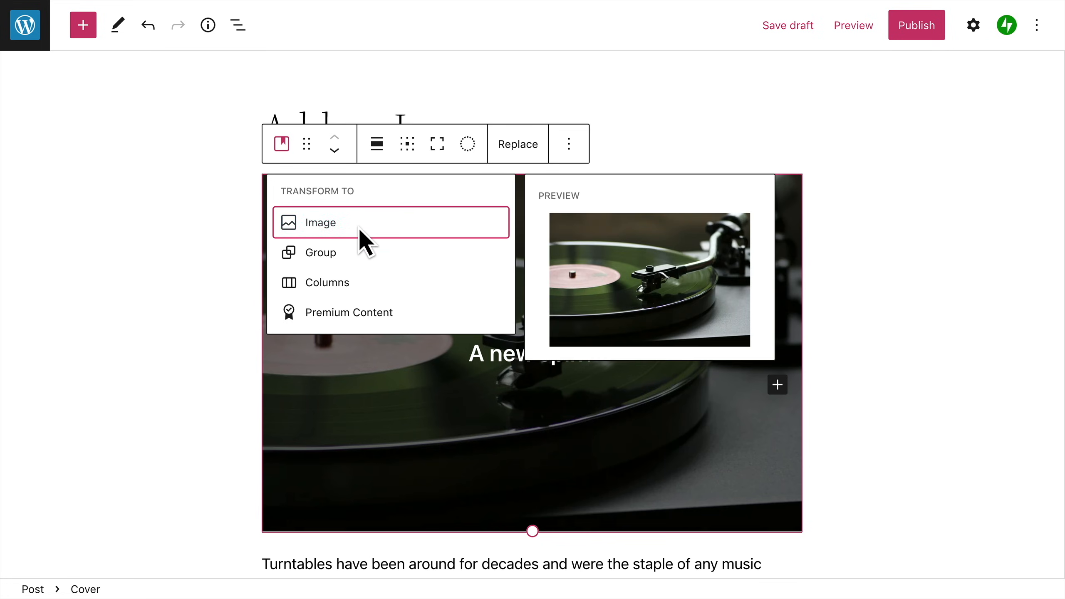
{"action": "left_click", "coordinate": [321, 222]}
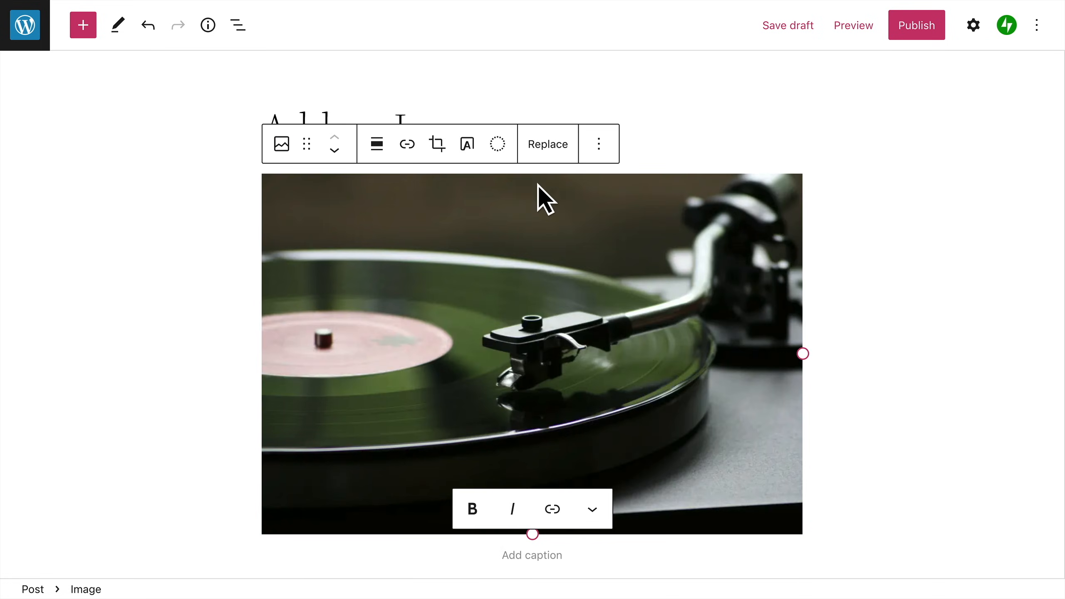
{"action": "left_click", "coordinate": [547, 144]}
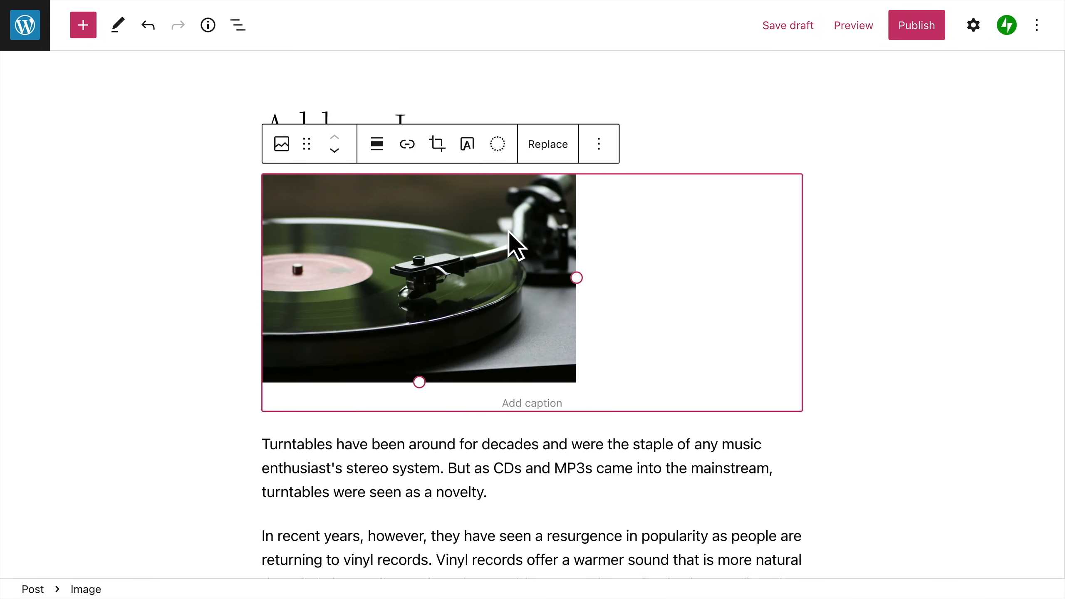
- Align the turntable image right so the paragraphs wrap on its left
{"action": "left_click", "coordinate": [375, 144]}
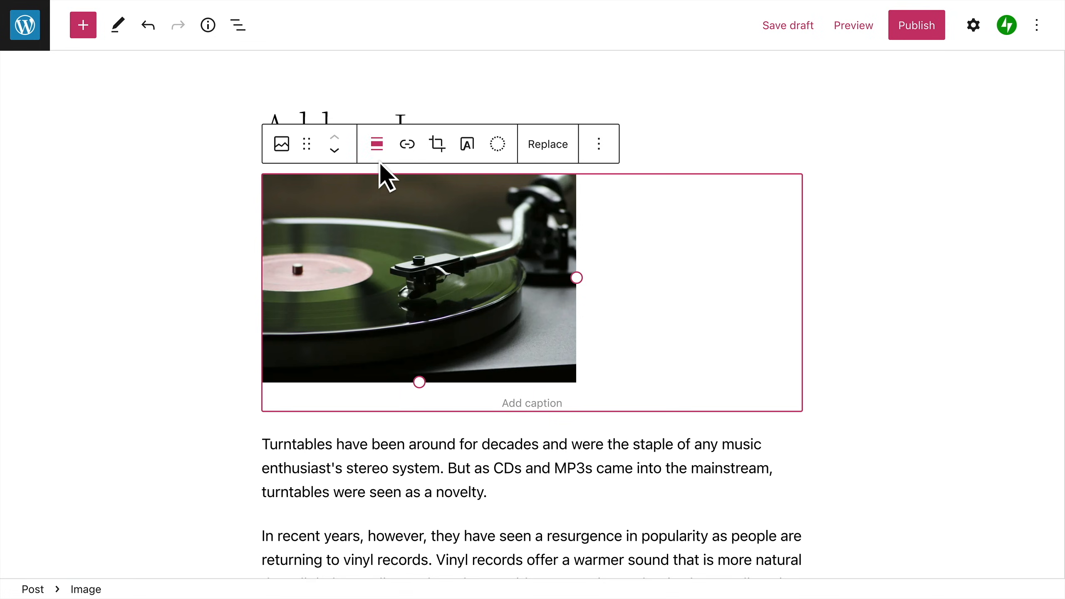
{"action": "left_click", "coordinate": [374, 144]}
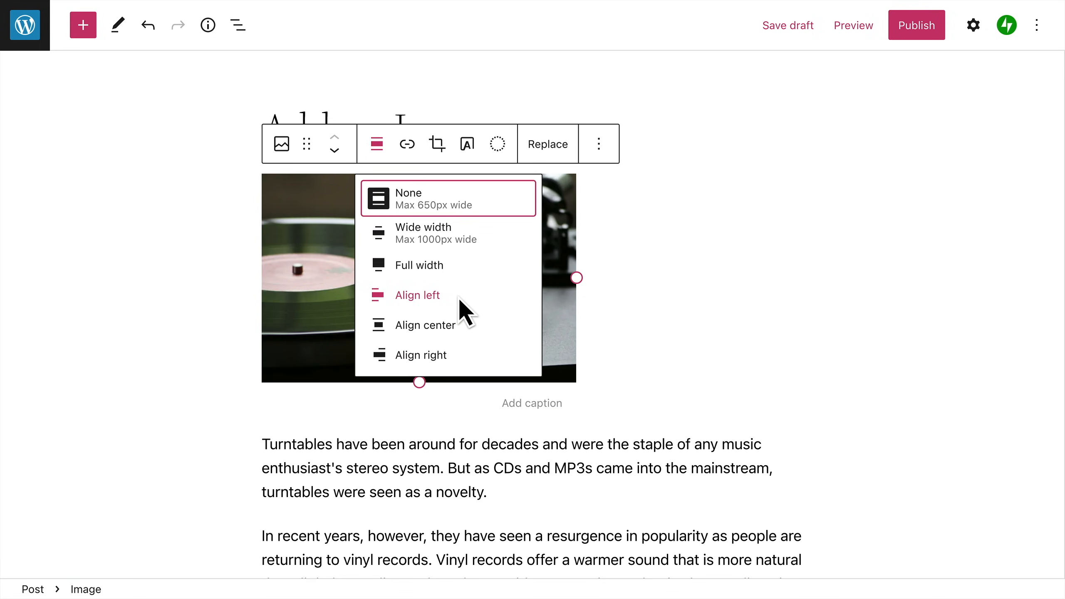
{"action": "left_click", "coordinate": [424, 355]}
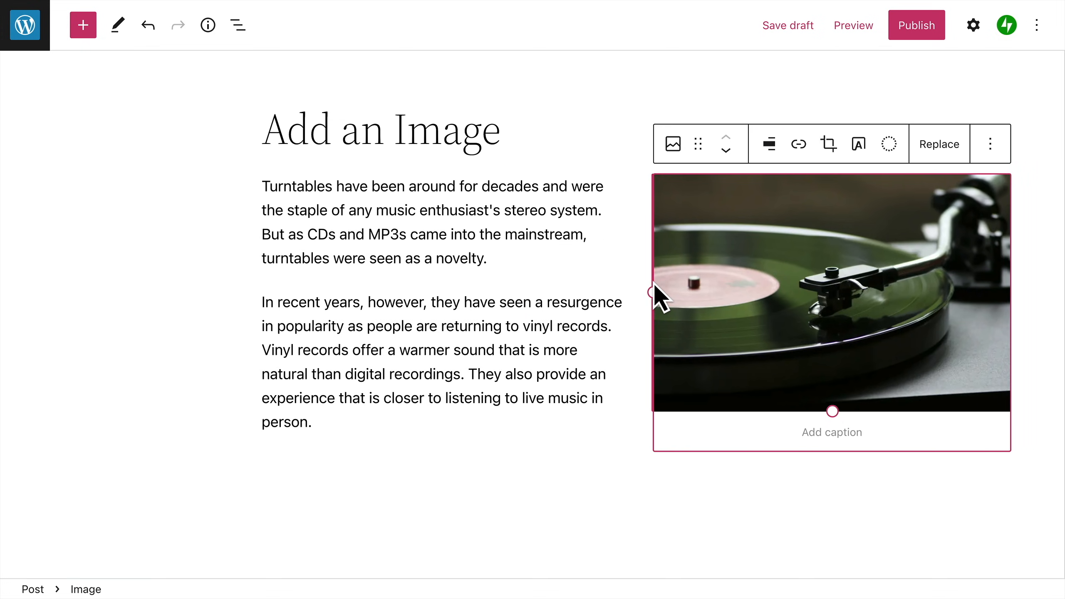
{"action": "mouse_move", "coordinate": [915, 359]}
{"action": "type", "text": "Photo of a vinyl record playing on a turntable by Pixabay"}
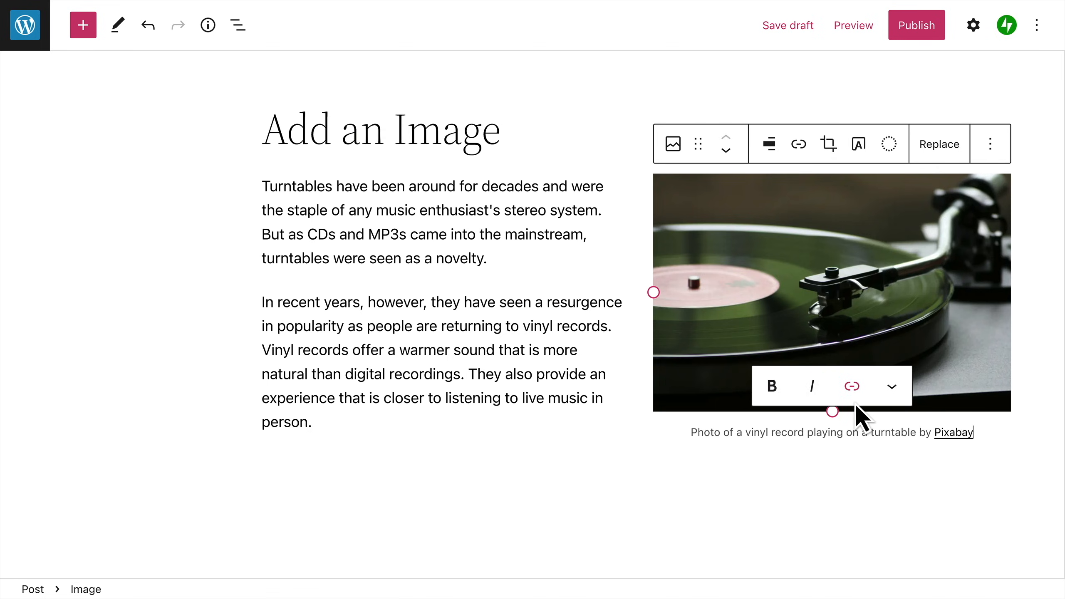
{"action": "mouse_move", "coordinate": [964, 387]}
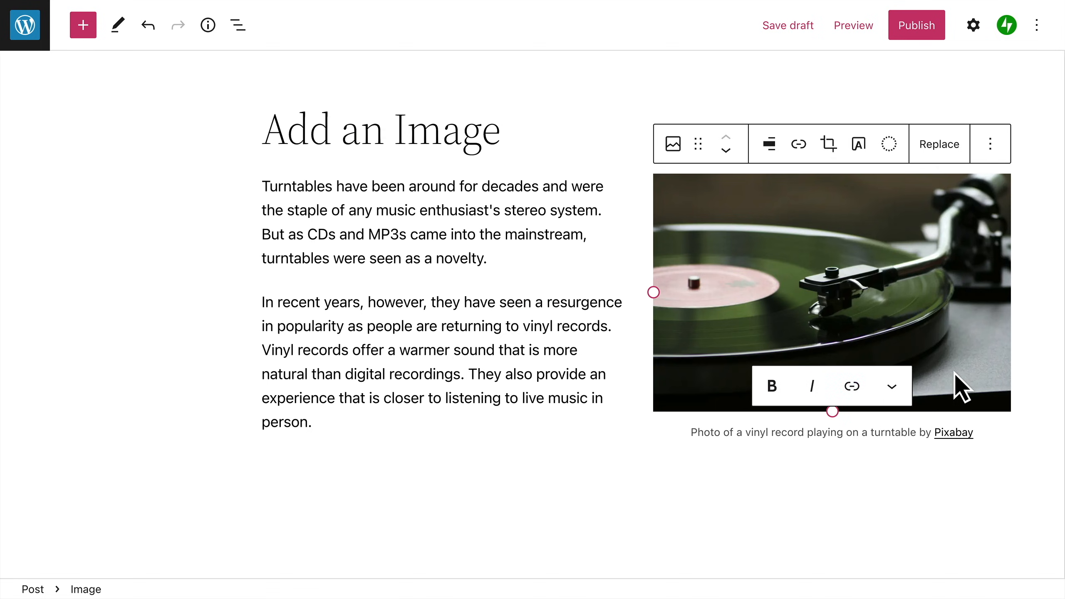
{"action": "mouse_move", "coordinate": [989, 143]}
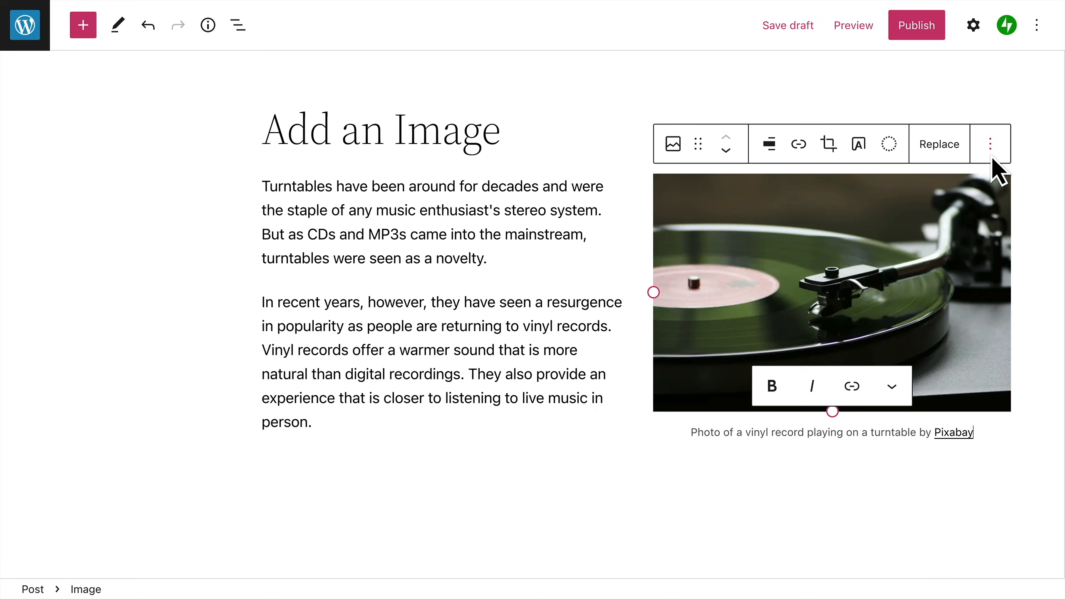
- Show the image block's full settings, try Rounded style, then revert to Default
{"action": "left_click", "coordinate": [990, 144]}
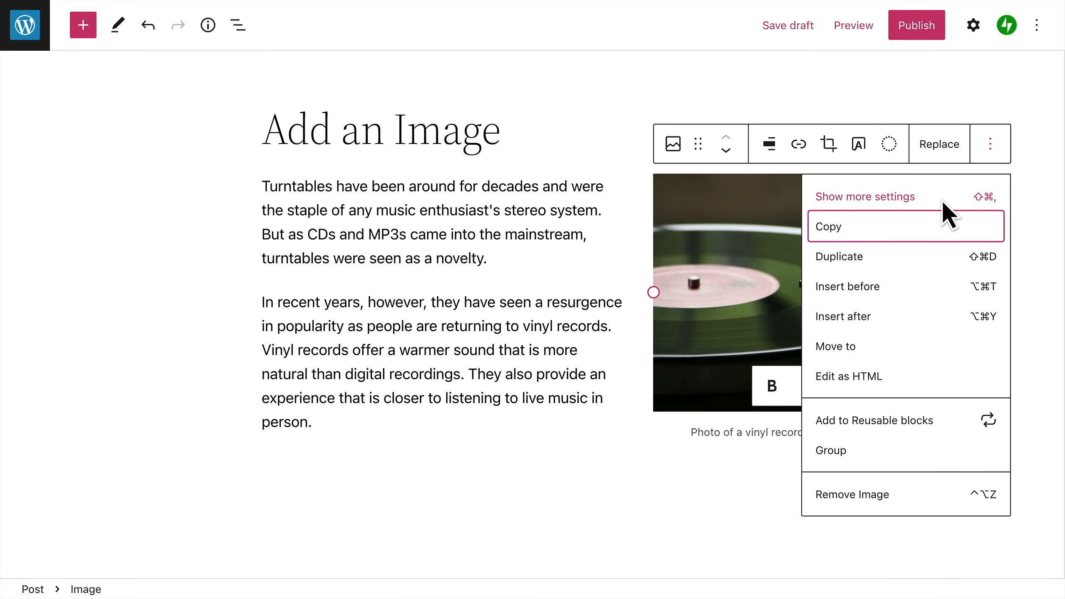
{"action": "left_click", "coordinate": [972, 25]}
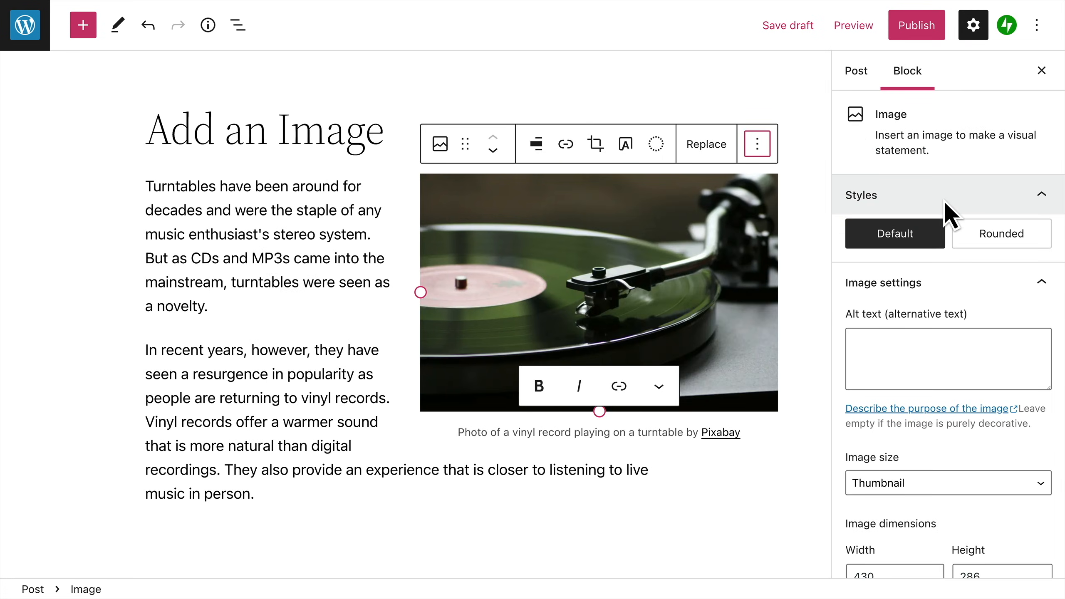
{"action": "mouse_move", "coordinate": [1001, 234]}
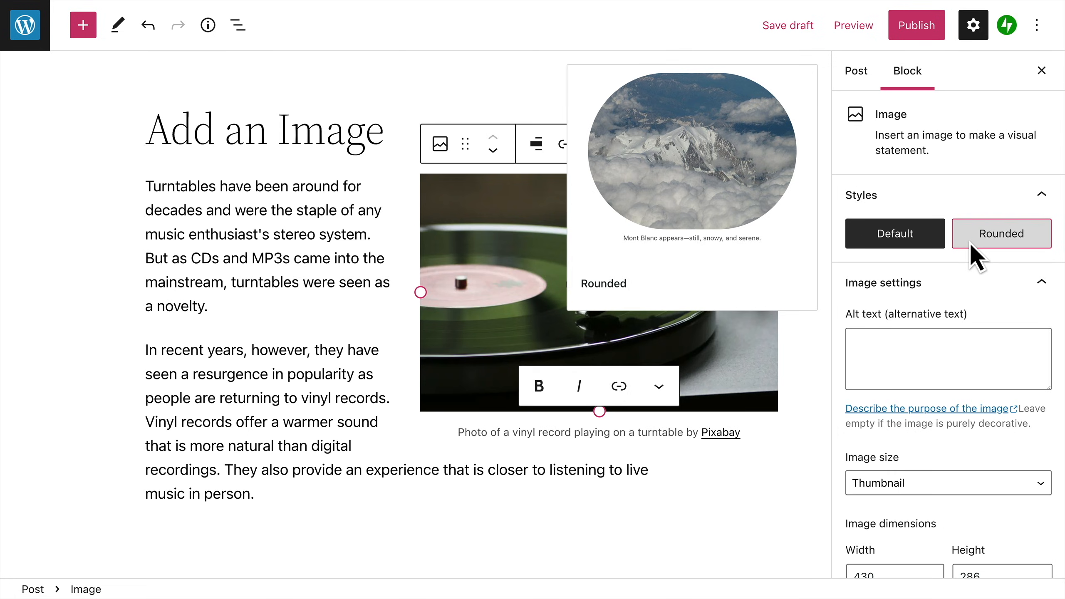
{"action": "left_click", "coordinate": [1000, 233]}
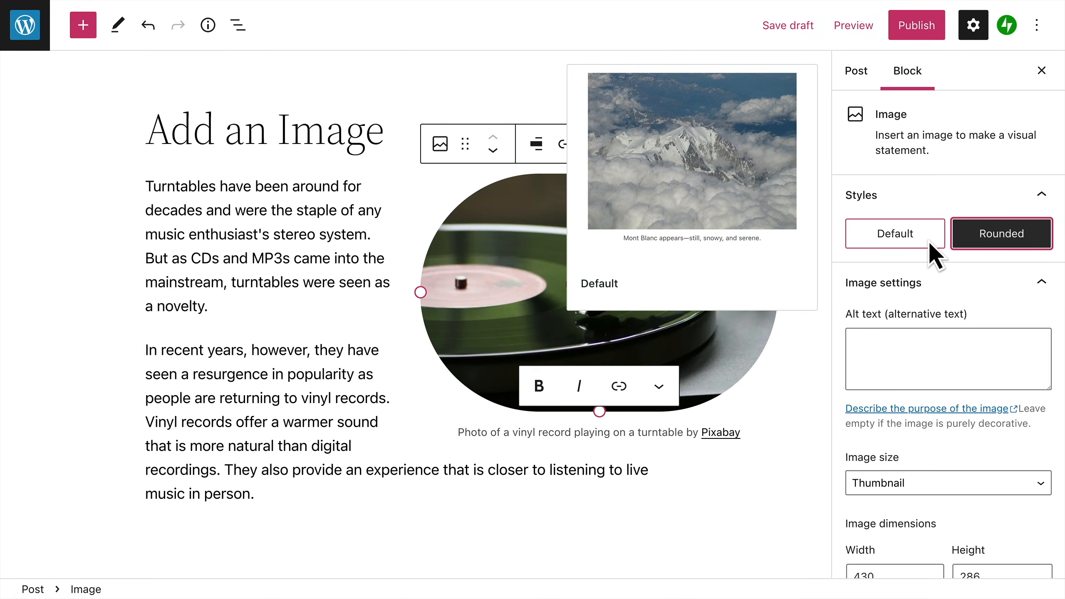
{"action": "left_click", "coordinate": [894, 234]}
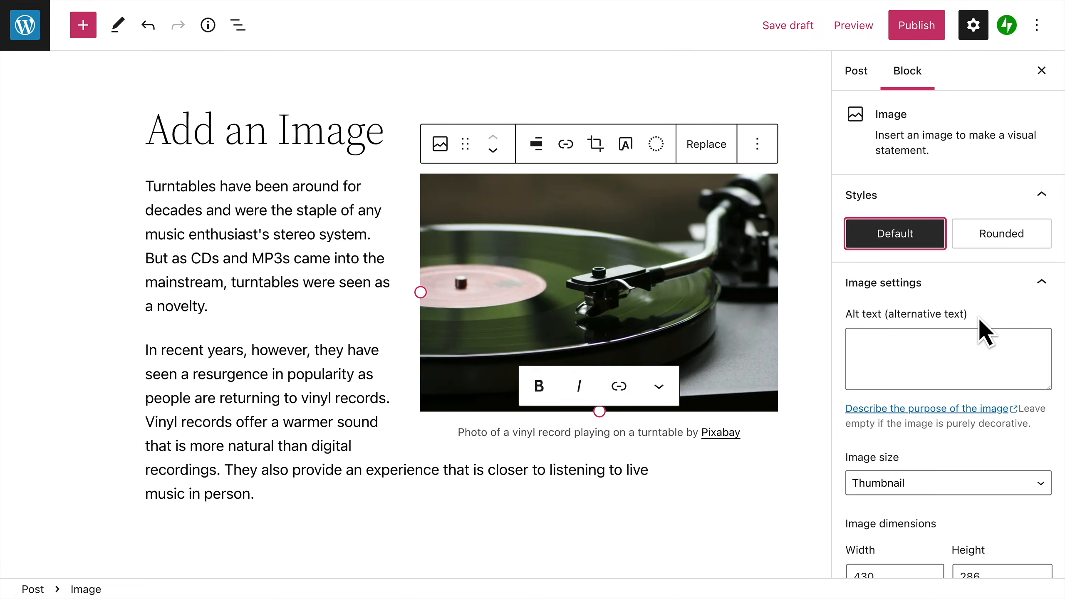
- Set the alt text to 'Photo of a vinyl record playing on a turntable by Pixabay'
{"action": "left_click", "coordinate": [946, 358]}
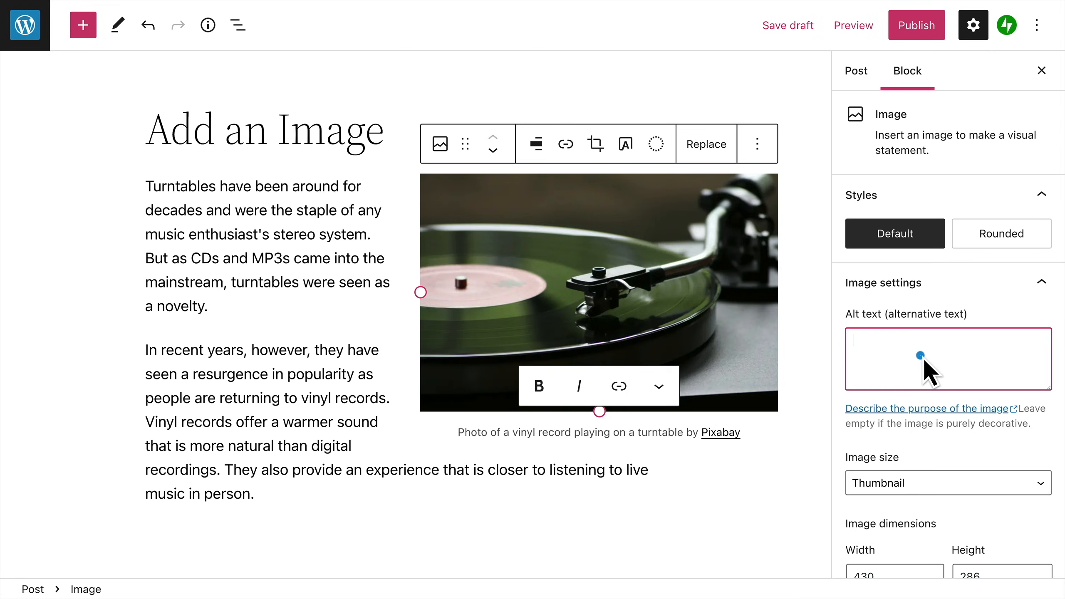
{"action": "type", "text": "Photo of a vinyl record playing on a turntable by Pixabay"}
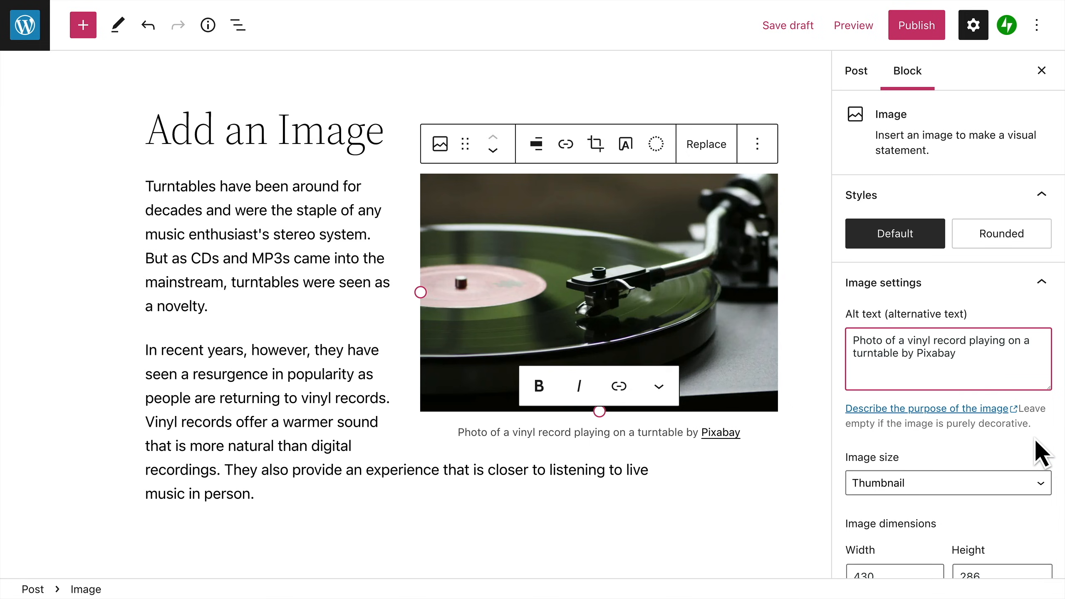
{"action": "scroll", "scroll_direction": "down", "scroll_amount": 3}
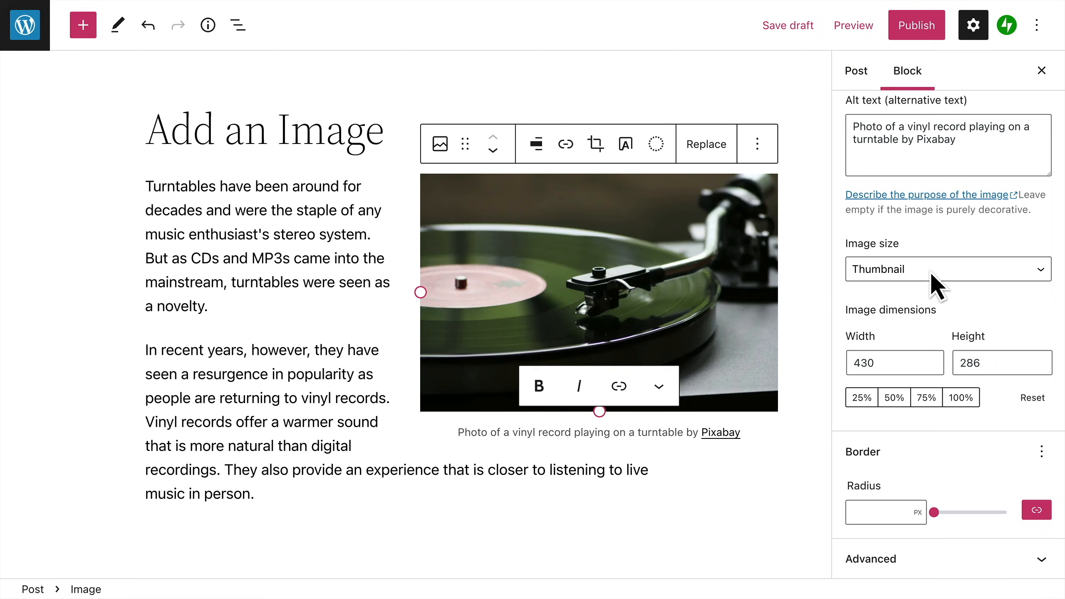
{"action": "left_click", "coordinate": [946, 269]}
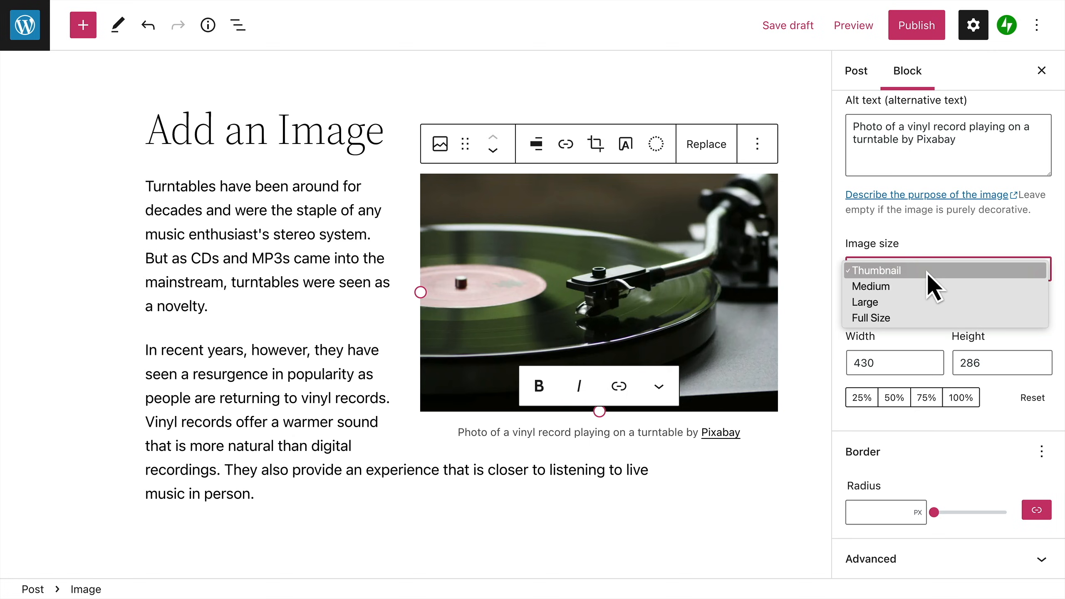
- Keep the Thumbnail image size and scale the turntable image to 50% (512 by 342)
{"action": "left_click", "coordinate": [878, 269]}
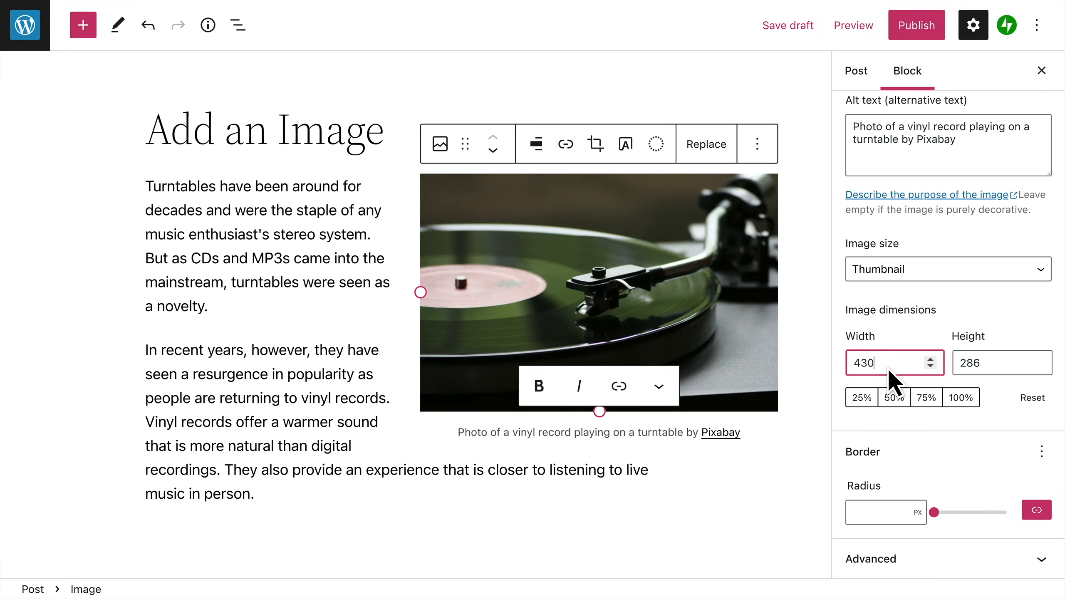
{"action": "left_click", "coordinate": [998, 362]}
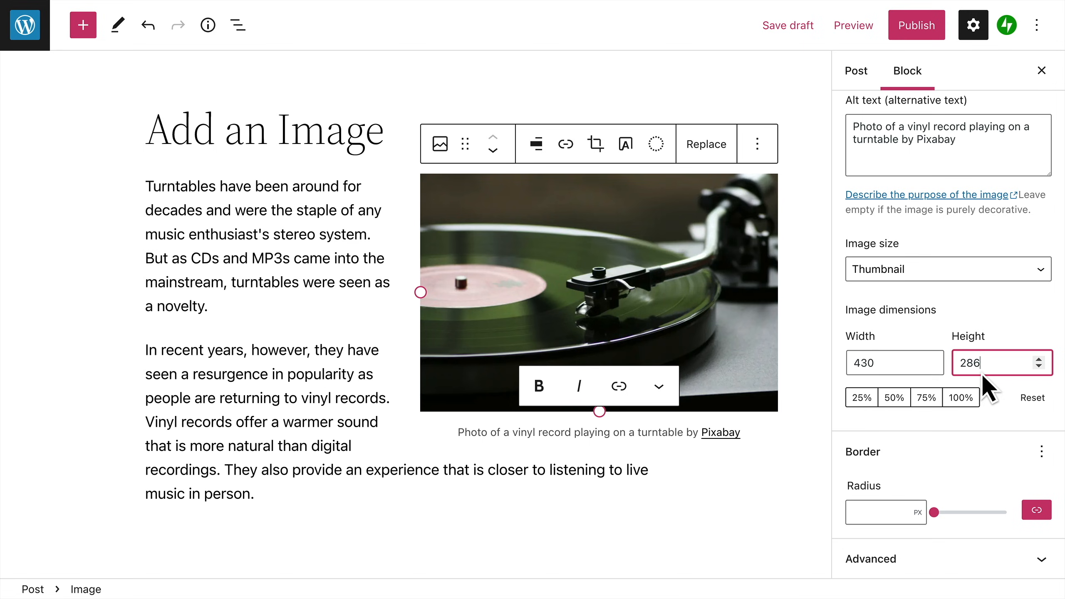
{"action": "left_click", "coordinate": [861, 397]}
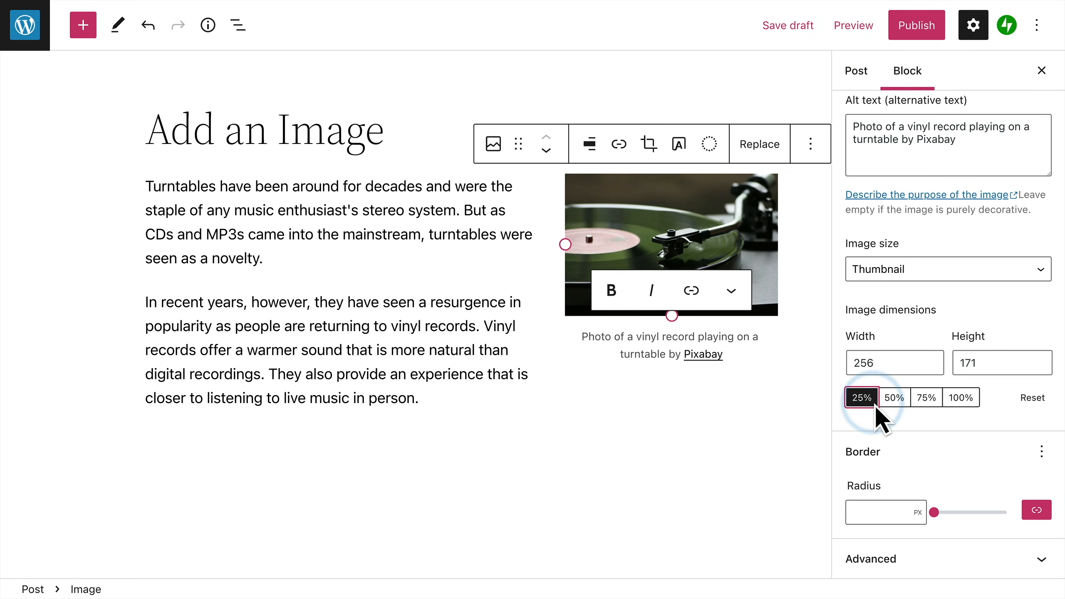
{"action": "left_click", "coordinate": [894, 397]}
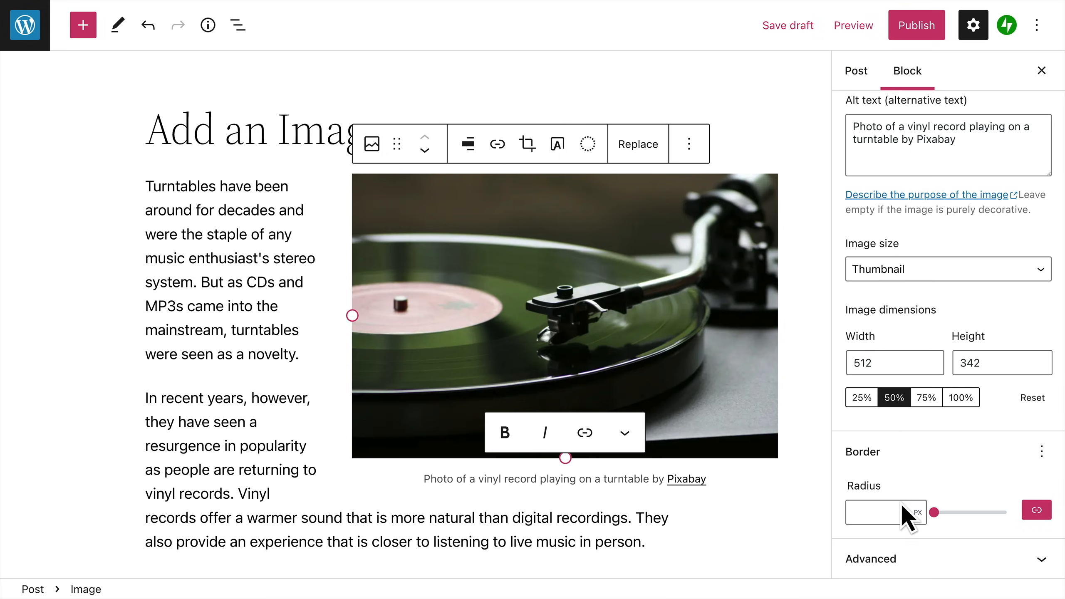
- Set the image border radius to 10 px and close the settings sidebar
{"action": "type", "text": "10"}
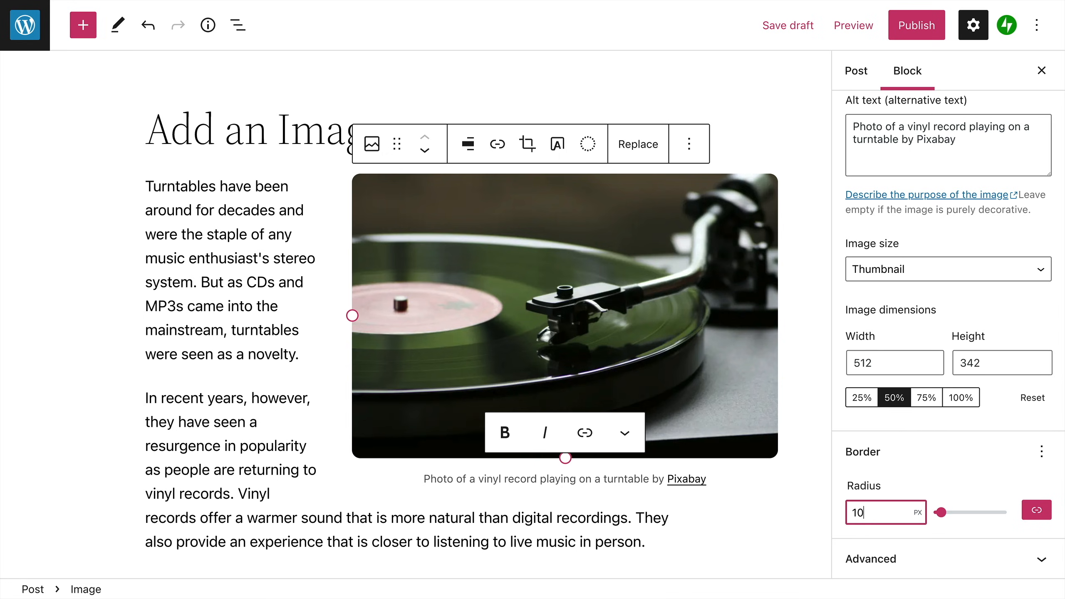
{"action": "mouse_move", "coordinate": [920, 465]}
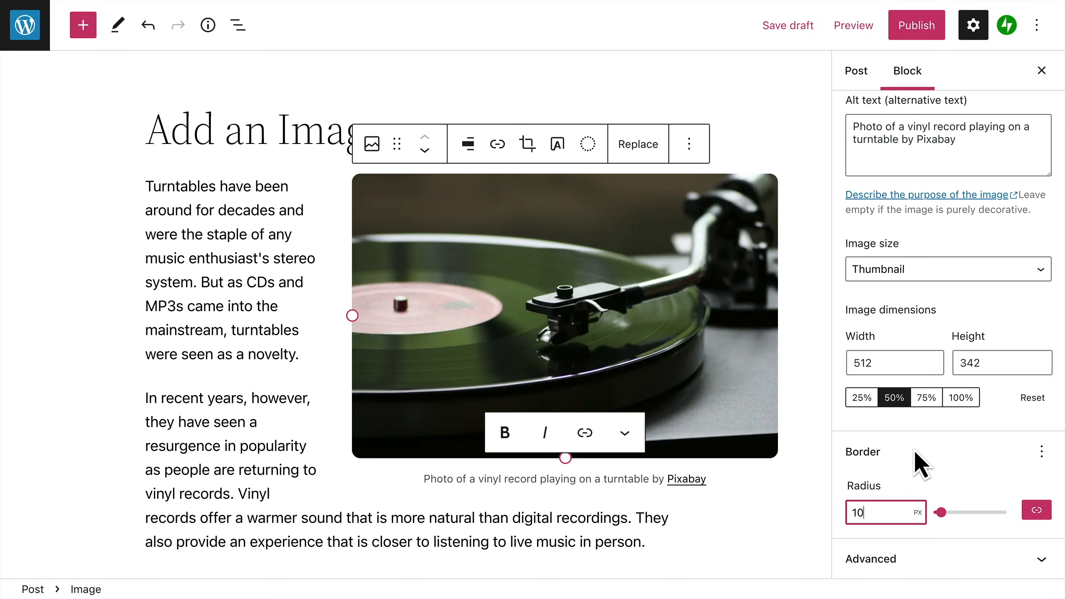
{"action": "left_click", "coordinate": [1040, 69]}
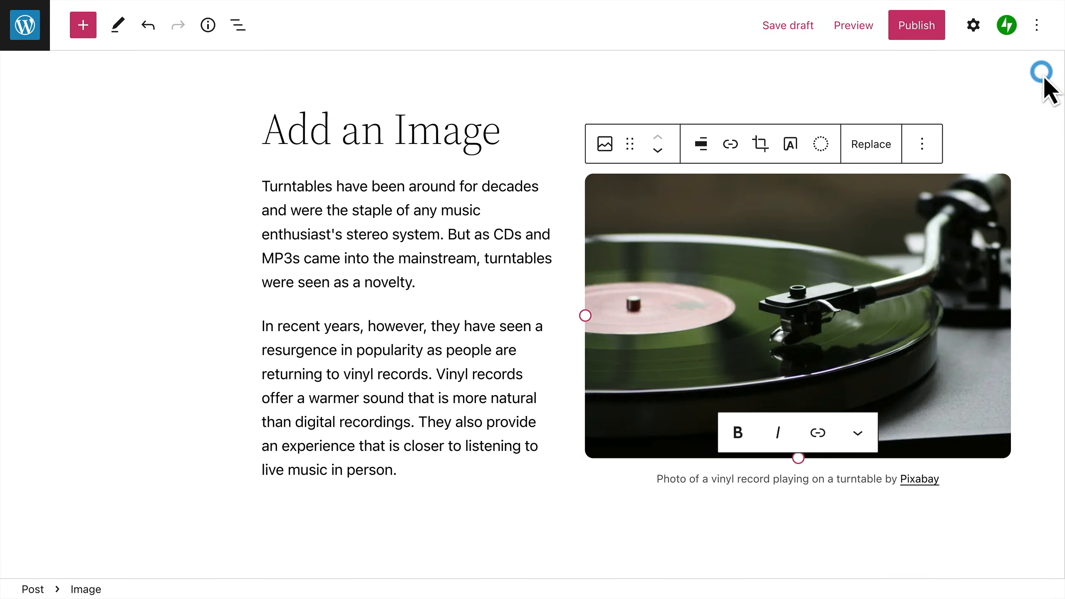